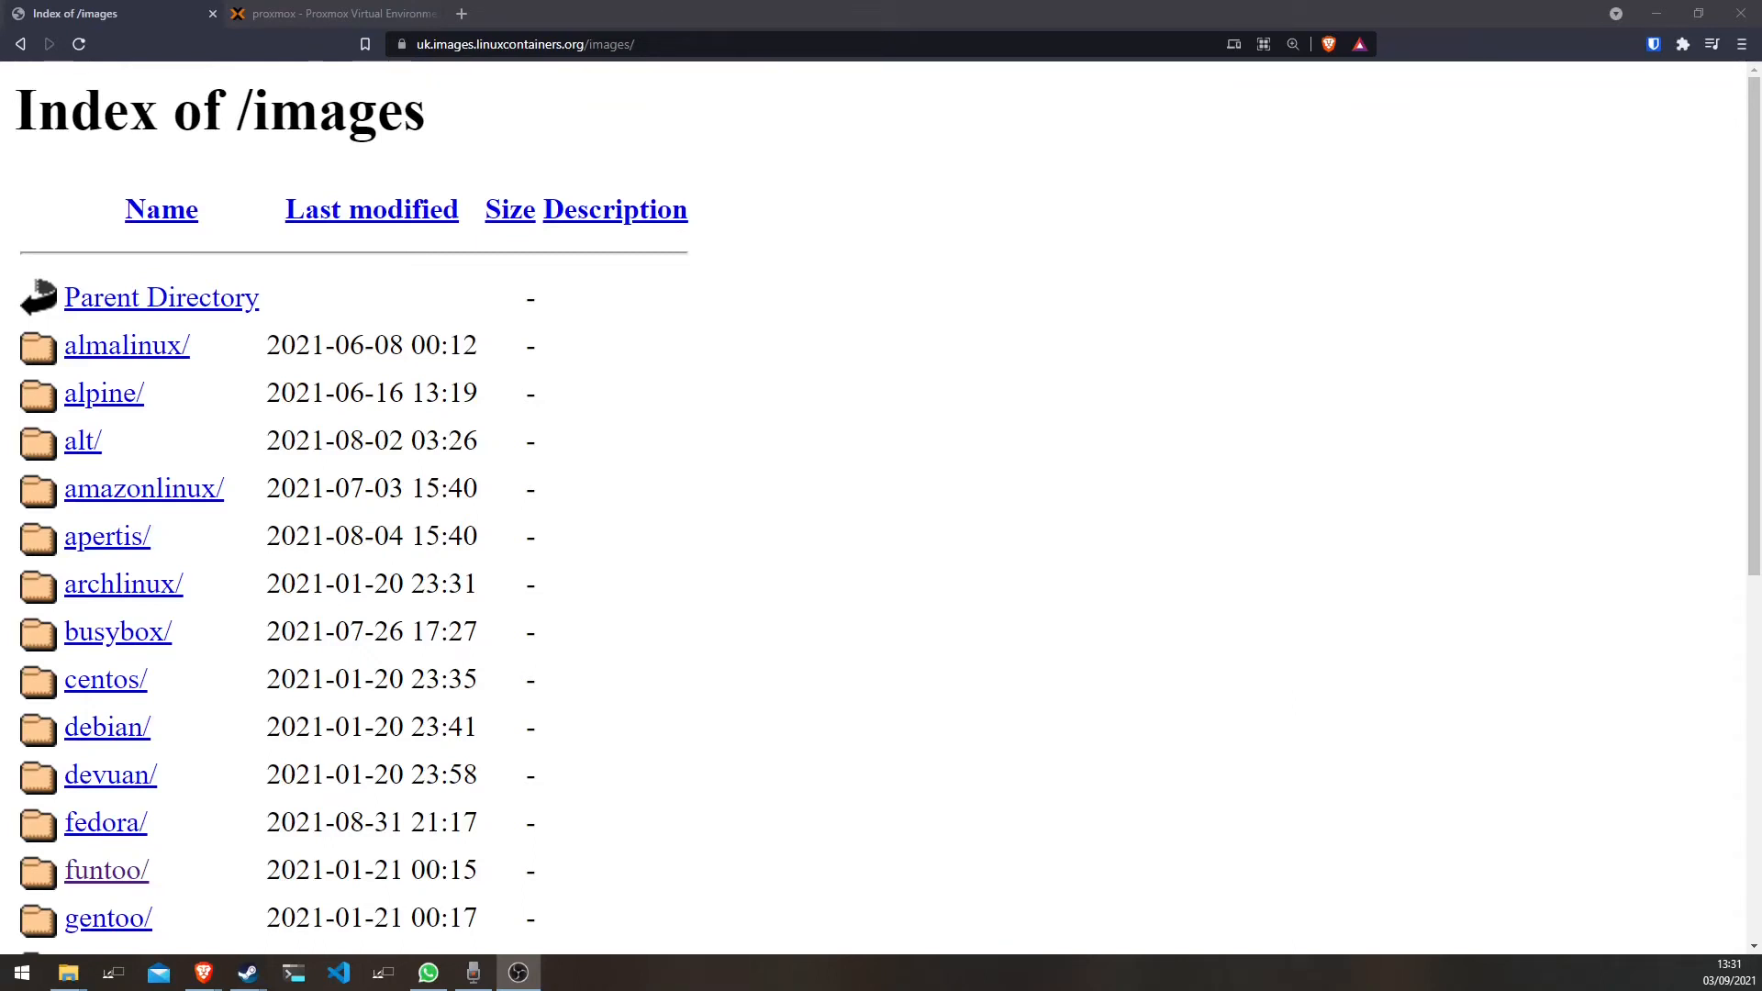
{"action": "mouse_move", "coordinate": [196, 372]}
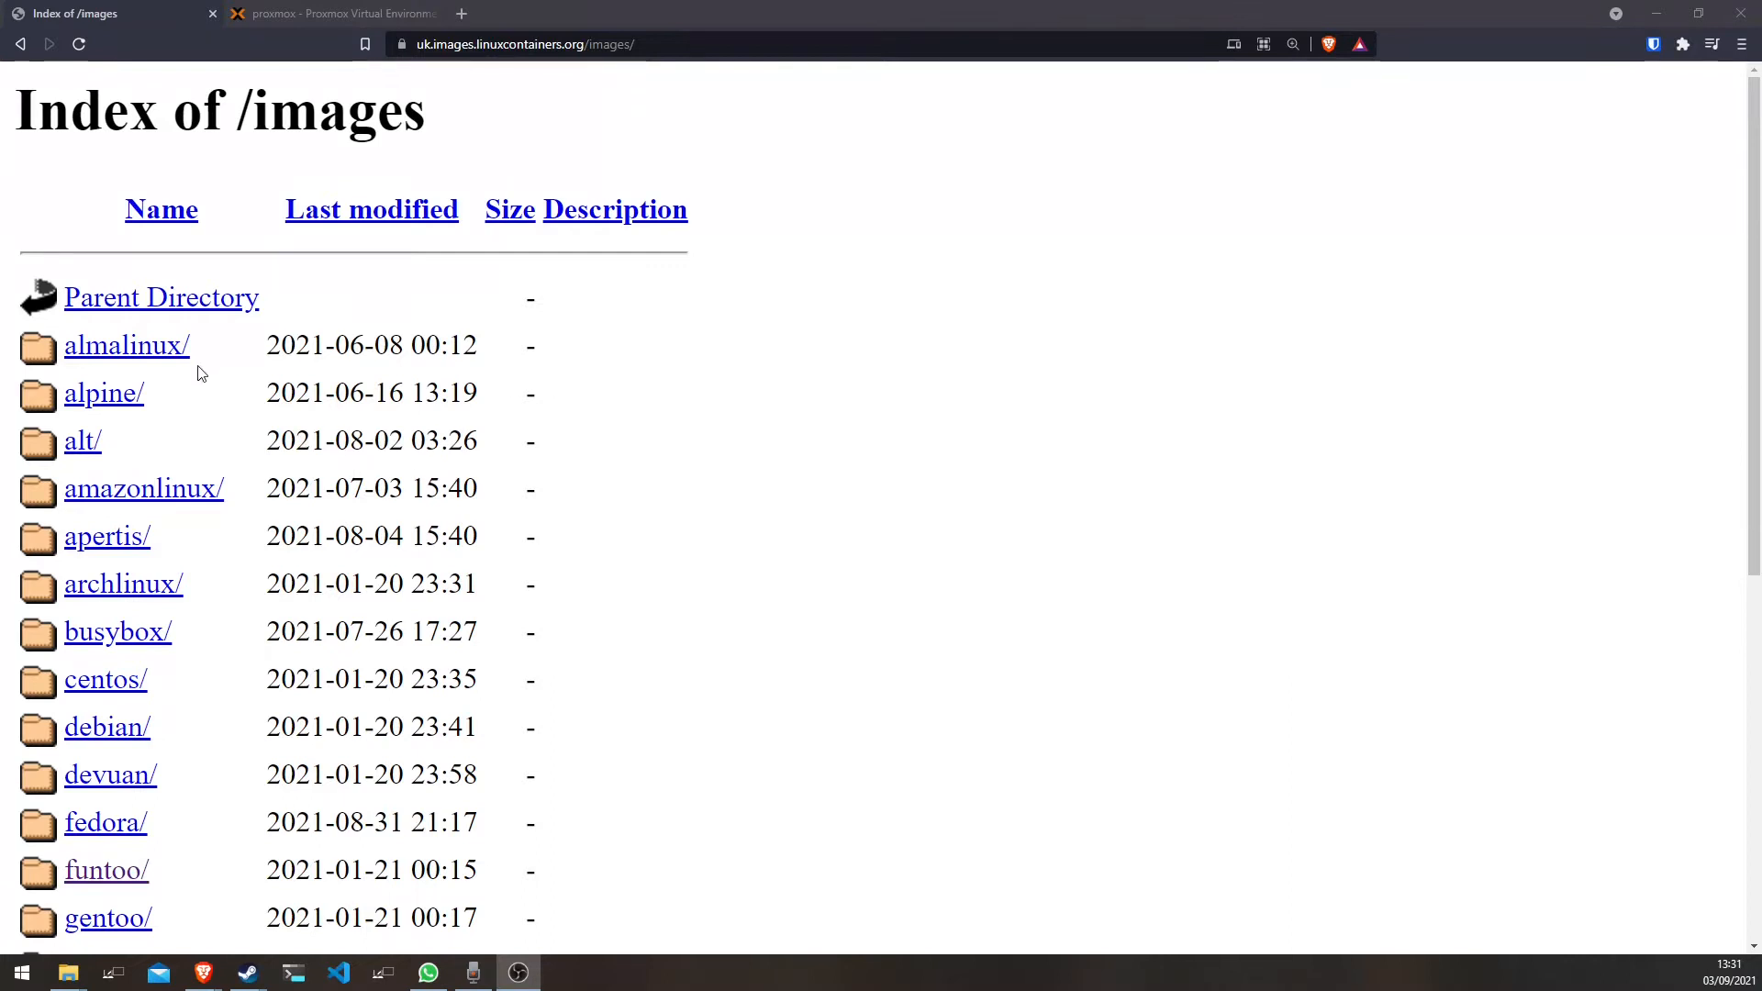
Step: Navigate into rockylinux/8/amd64/default/20210903_02:06 to list its rootfs and disk image files
{"action": "scroll", "scroll_direction": "down", "scroll_amount": 3}
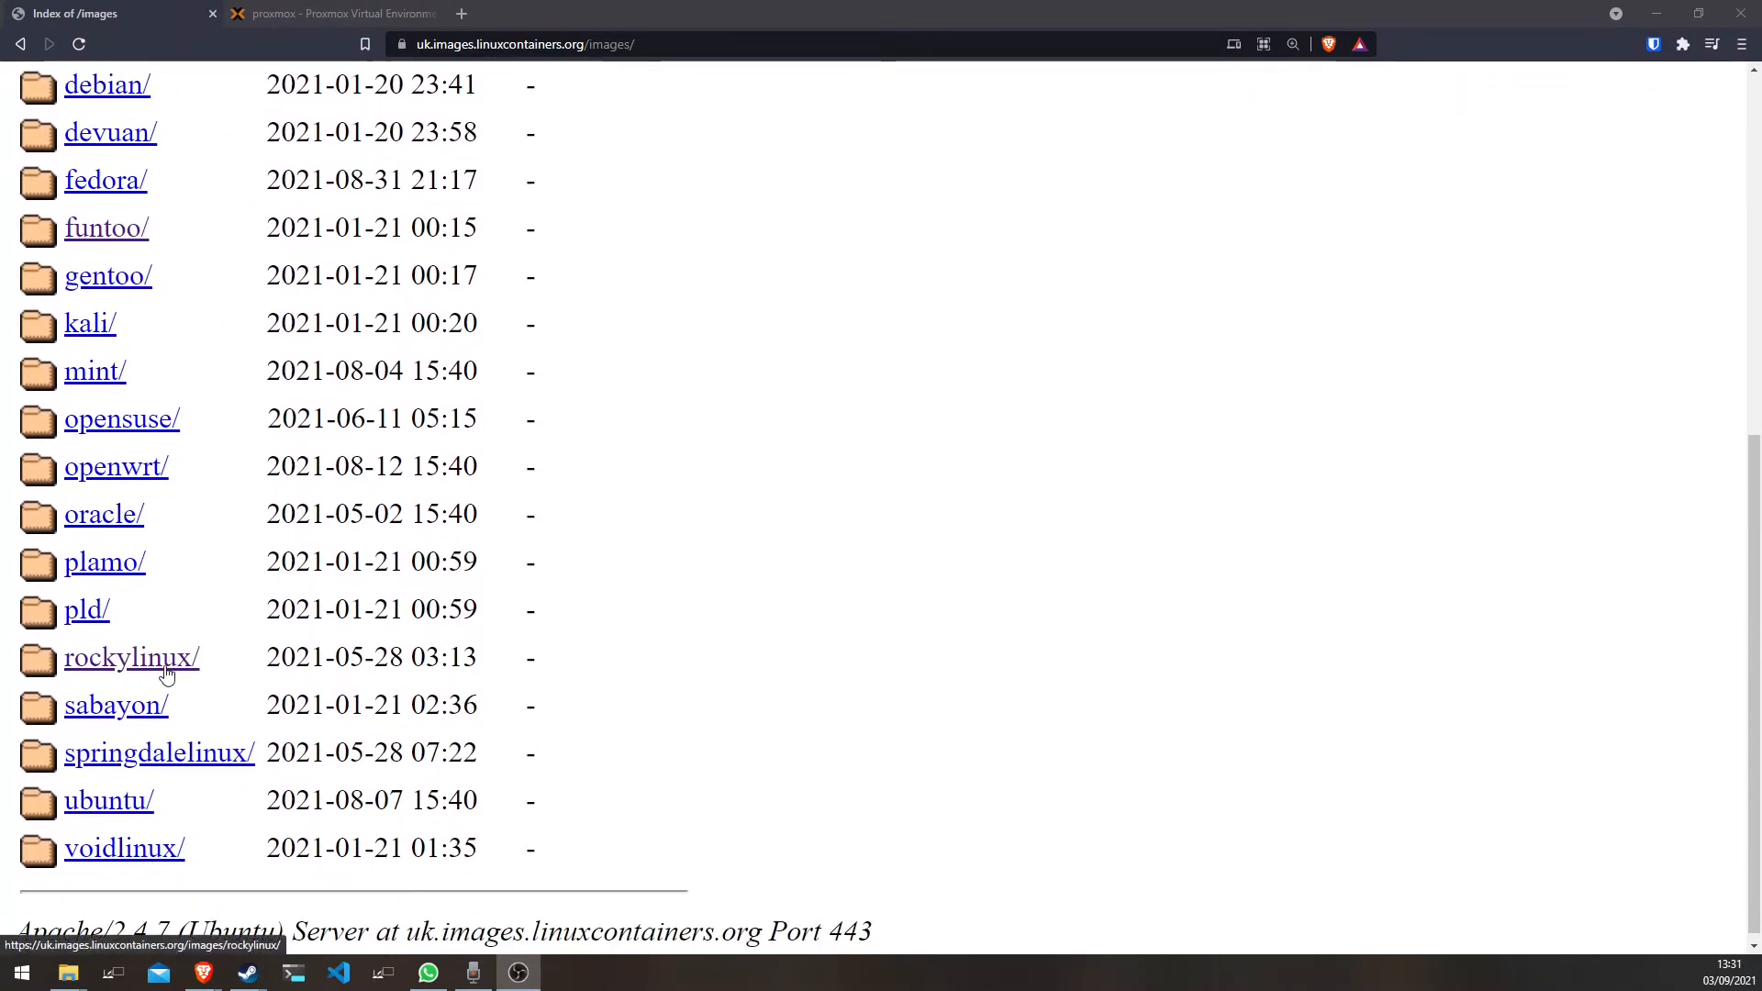
{"action": "mouse_move", "coordinate": [182, 674]}
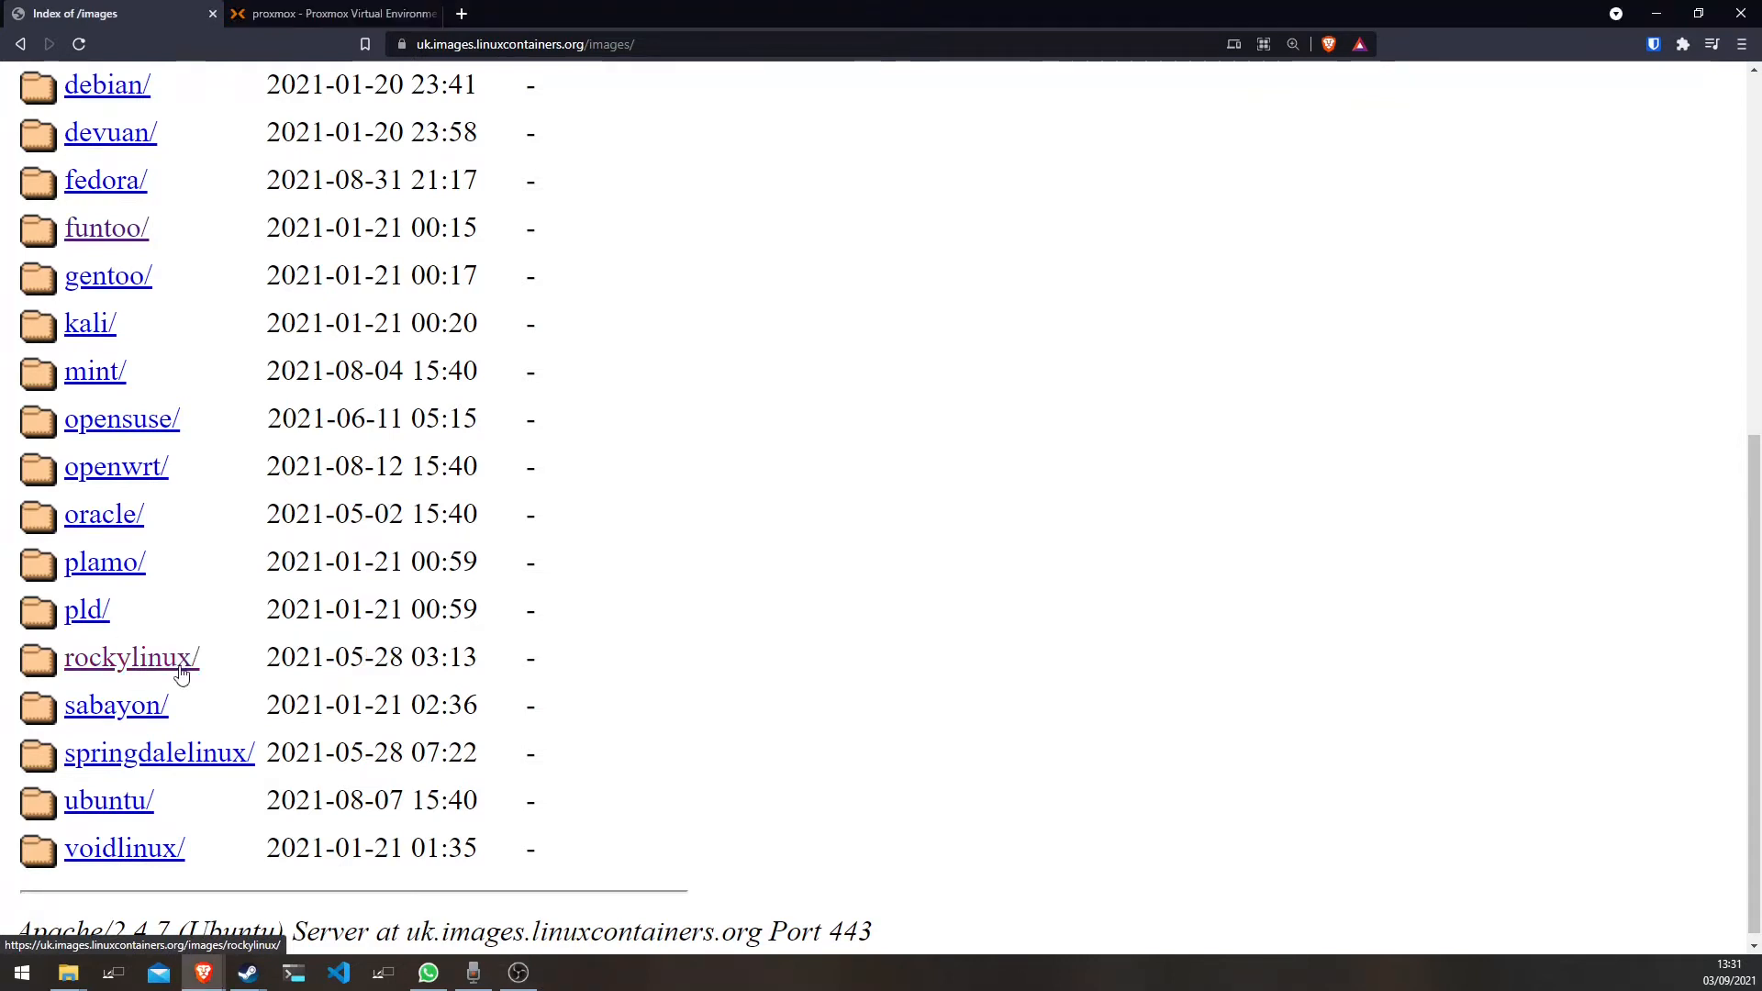
{"action": "left_click", "coordinate": [130, 657]}
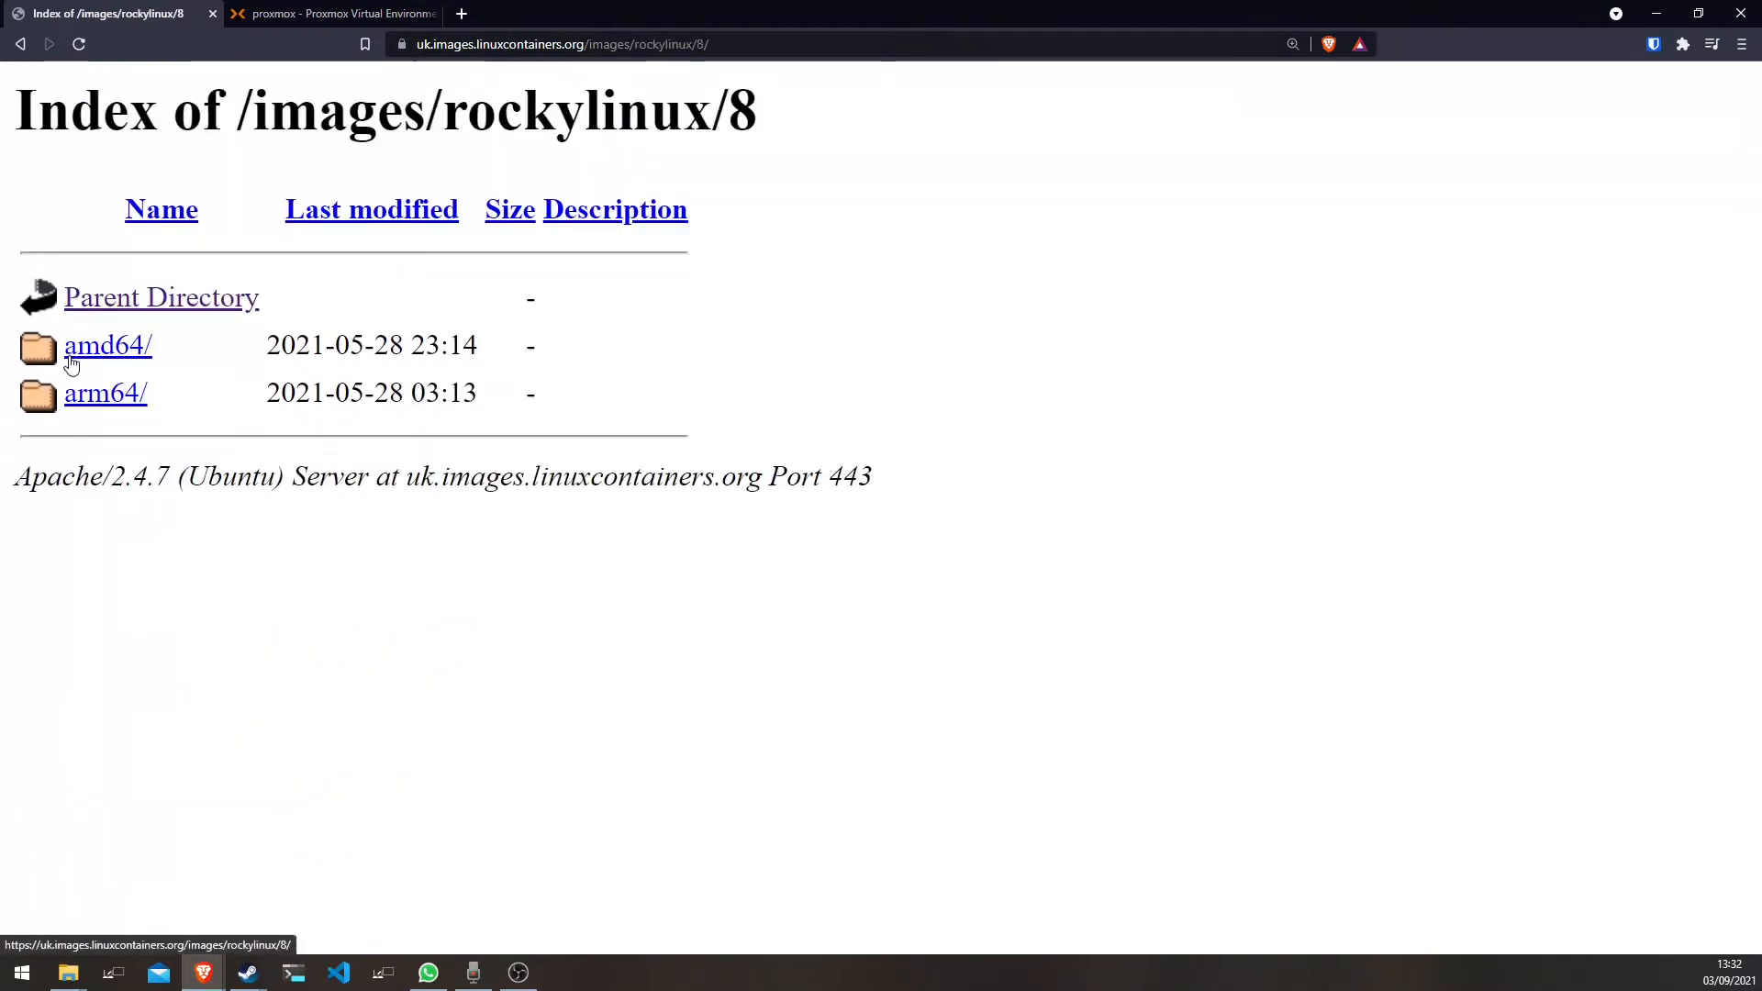
{"action": "left_click", "coordinate": [109, 345]}
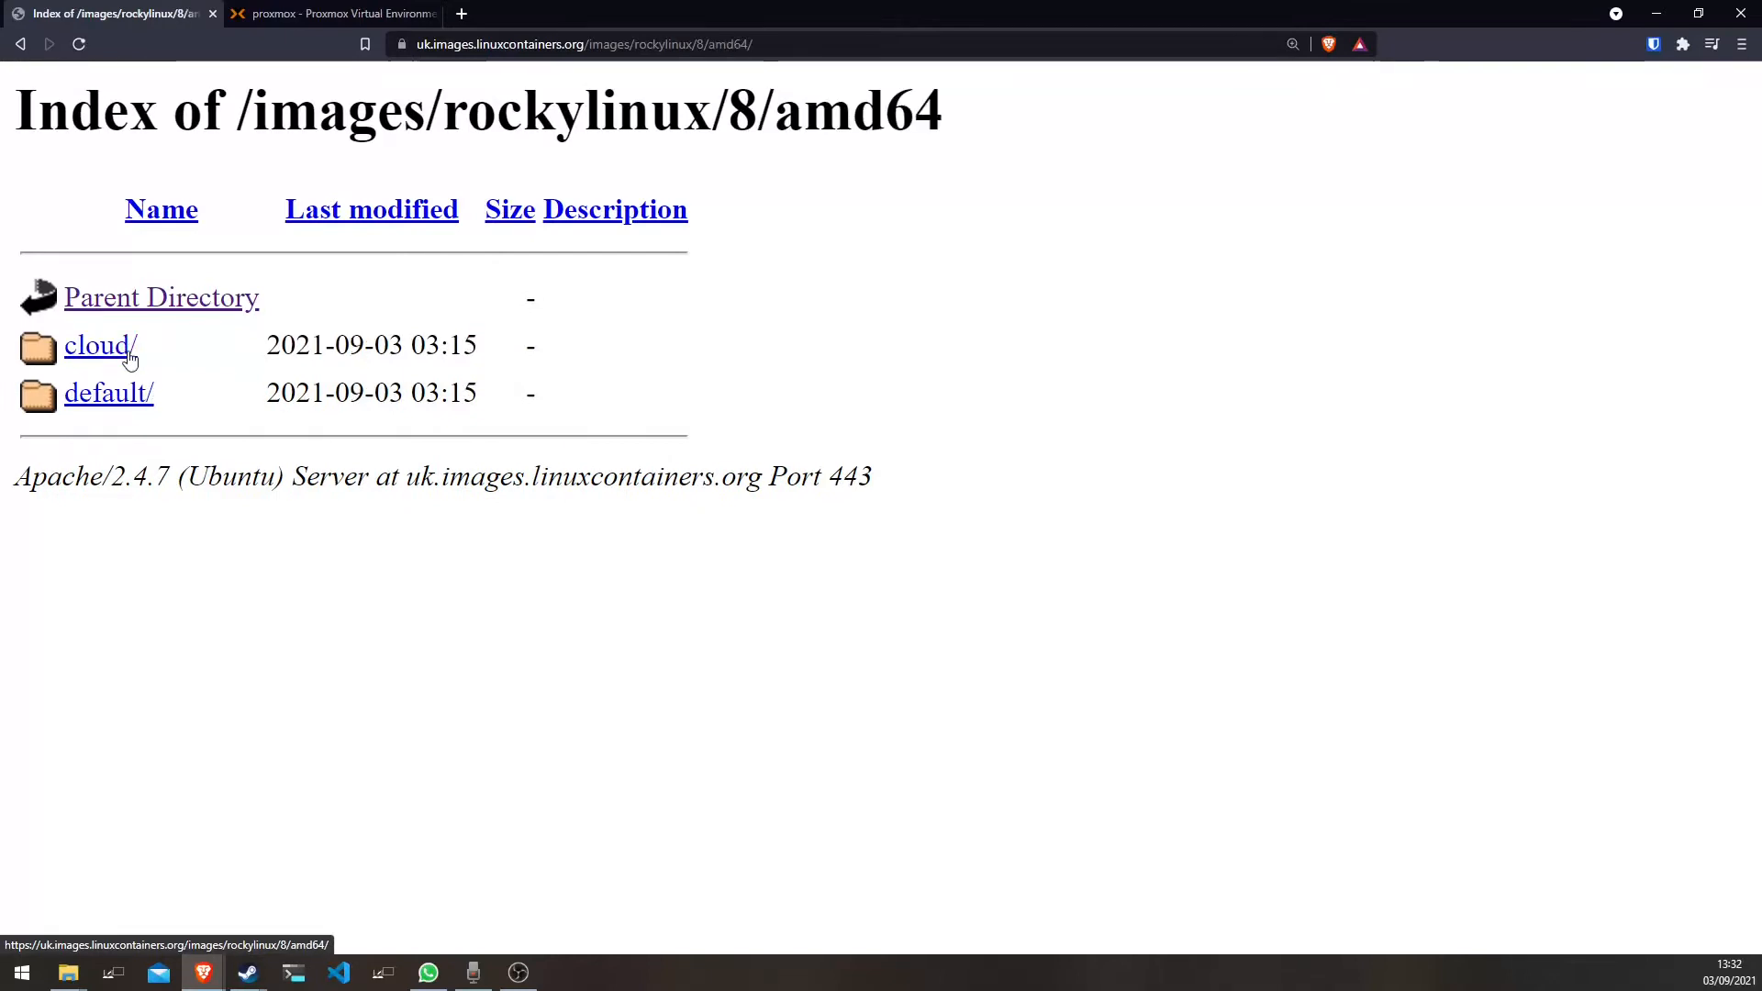
{"action": "left_click", "coordinate": [108, 393]}
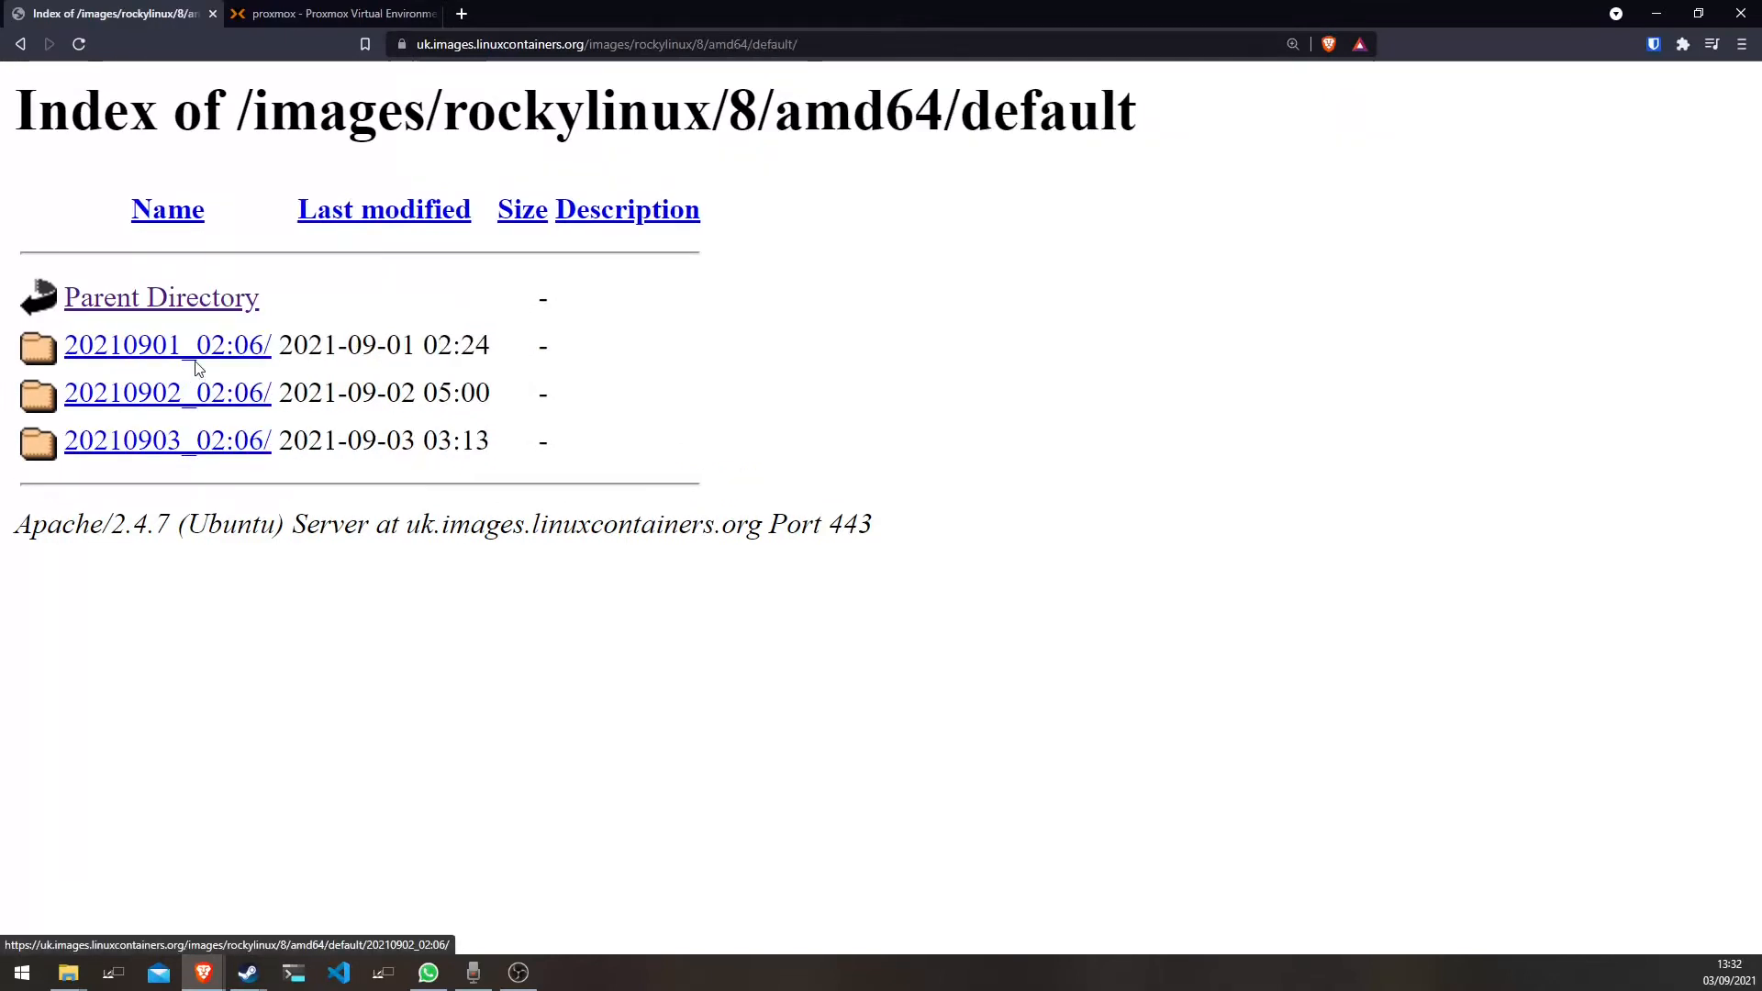
{"action": "mouse_move", "coordinate": [167, 345]}
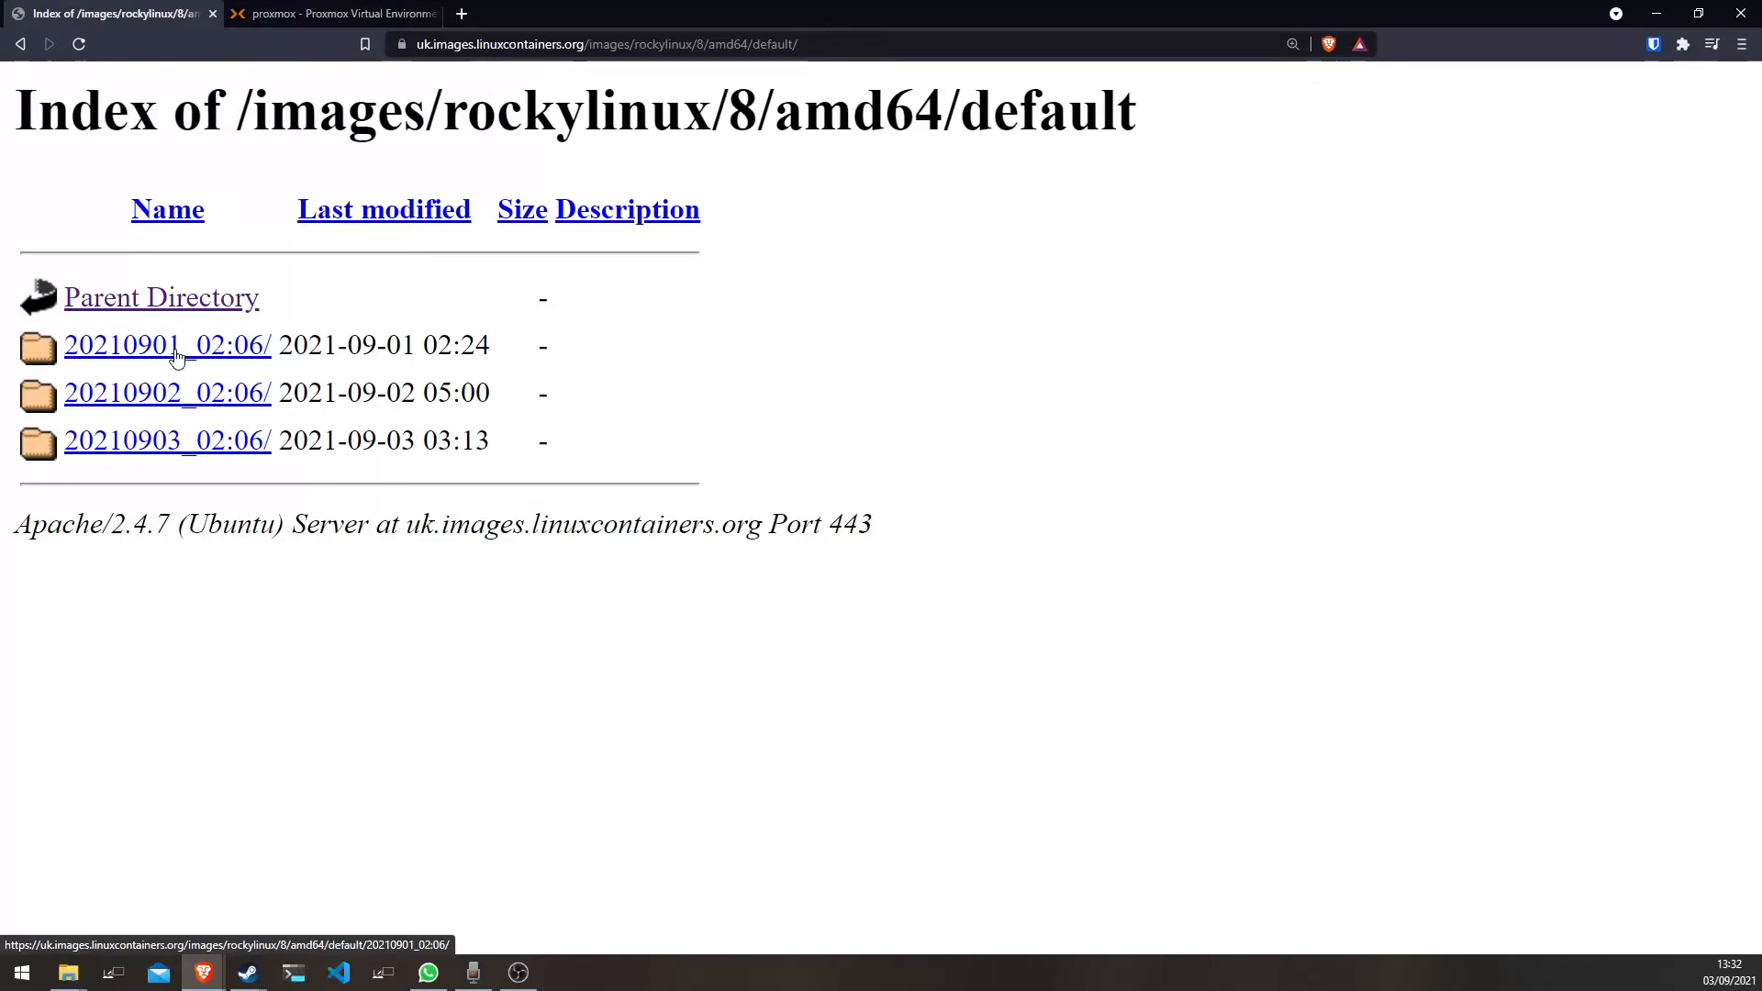
{"action": "left_click", "coordinate": [167, 438]}
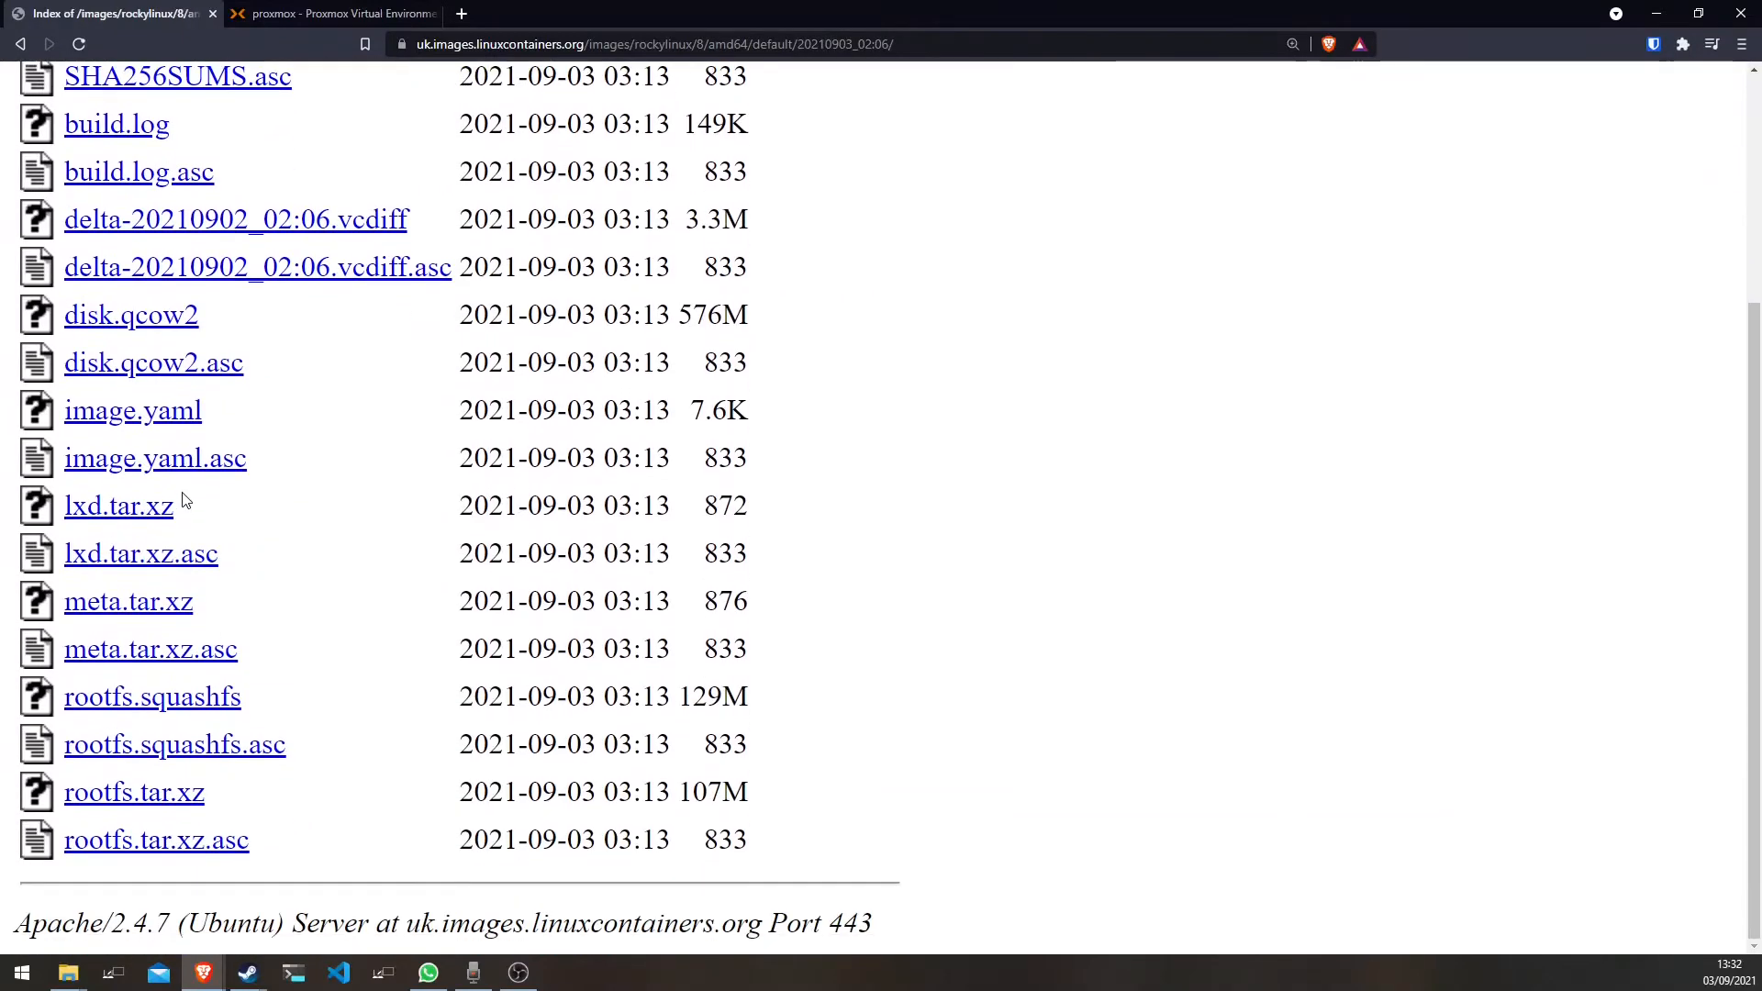
{"action": "mouse_move", "coordinate": [249, 813]}
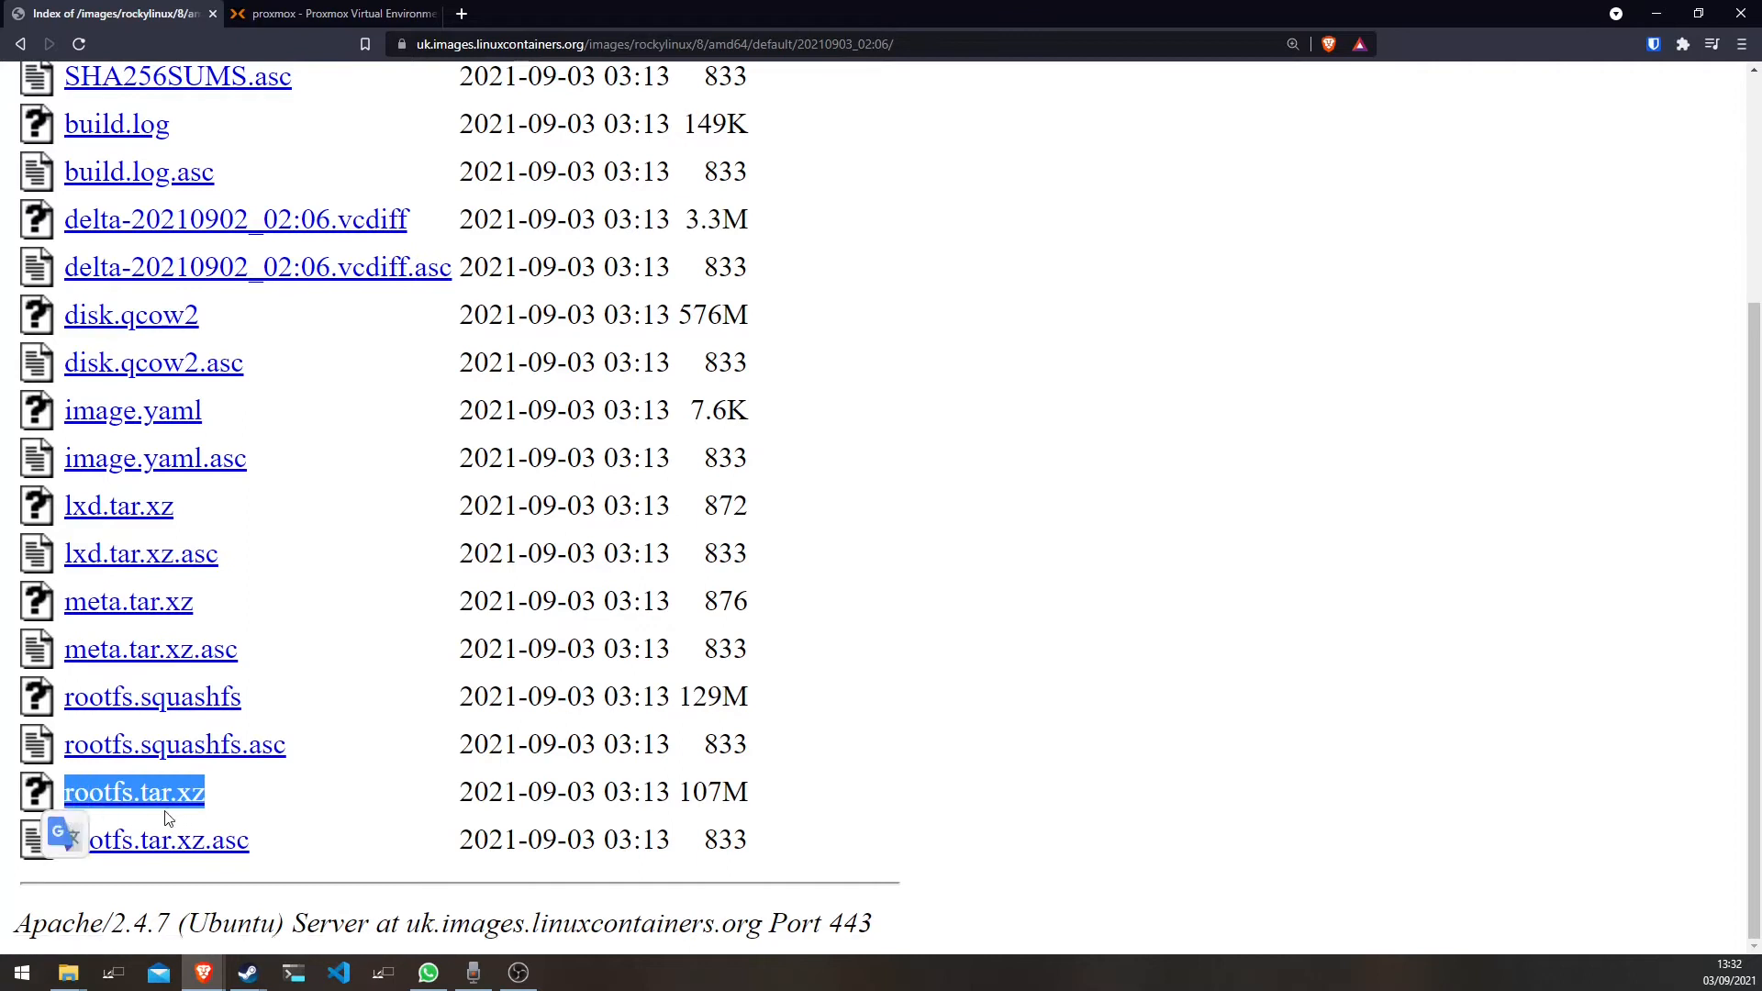
{"action": "mouse_move", "coordinate": [301, 807]}
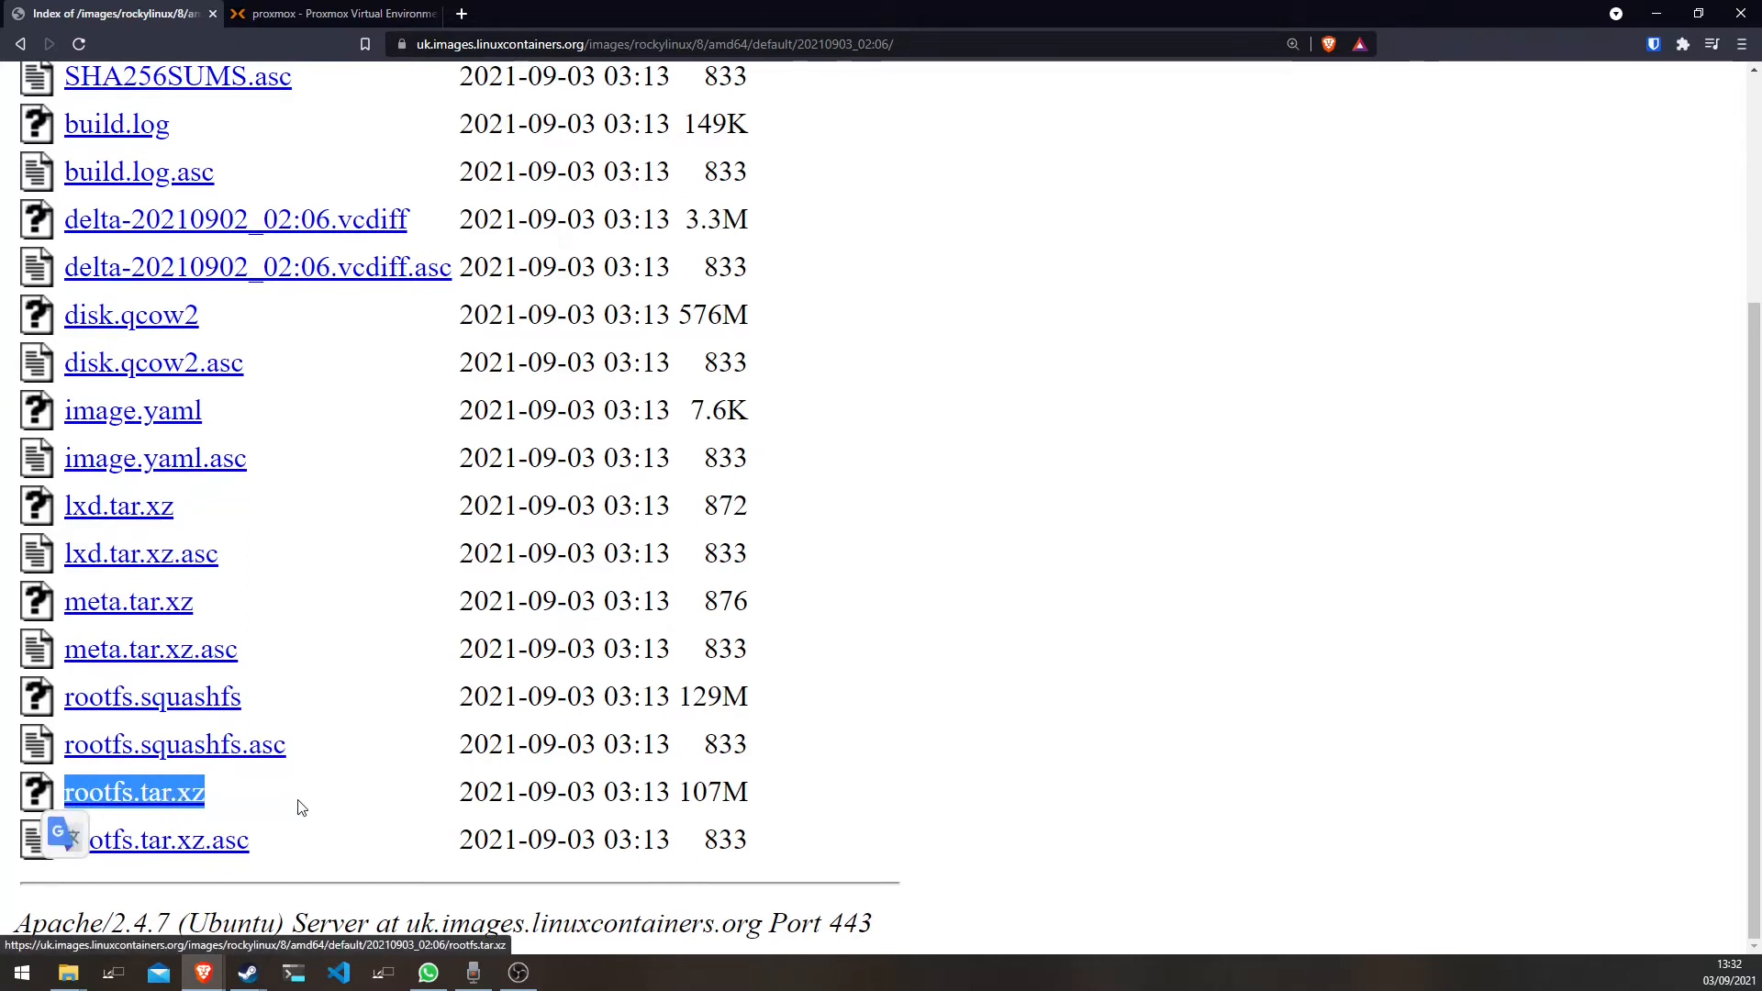
Step: Copy the link address of rootfs.tar.xz from the 20210903_02:06 build folder
{"action": "right_click", "coordinate": [134, 793]}
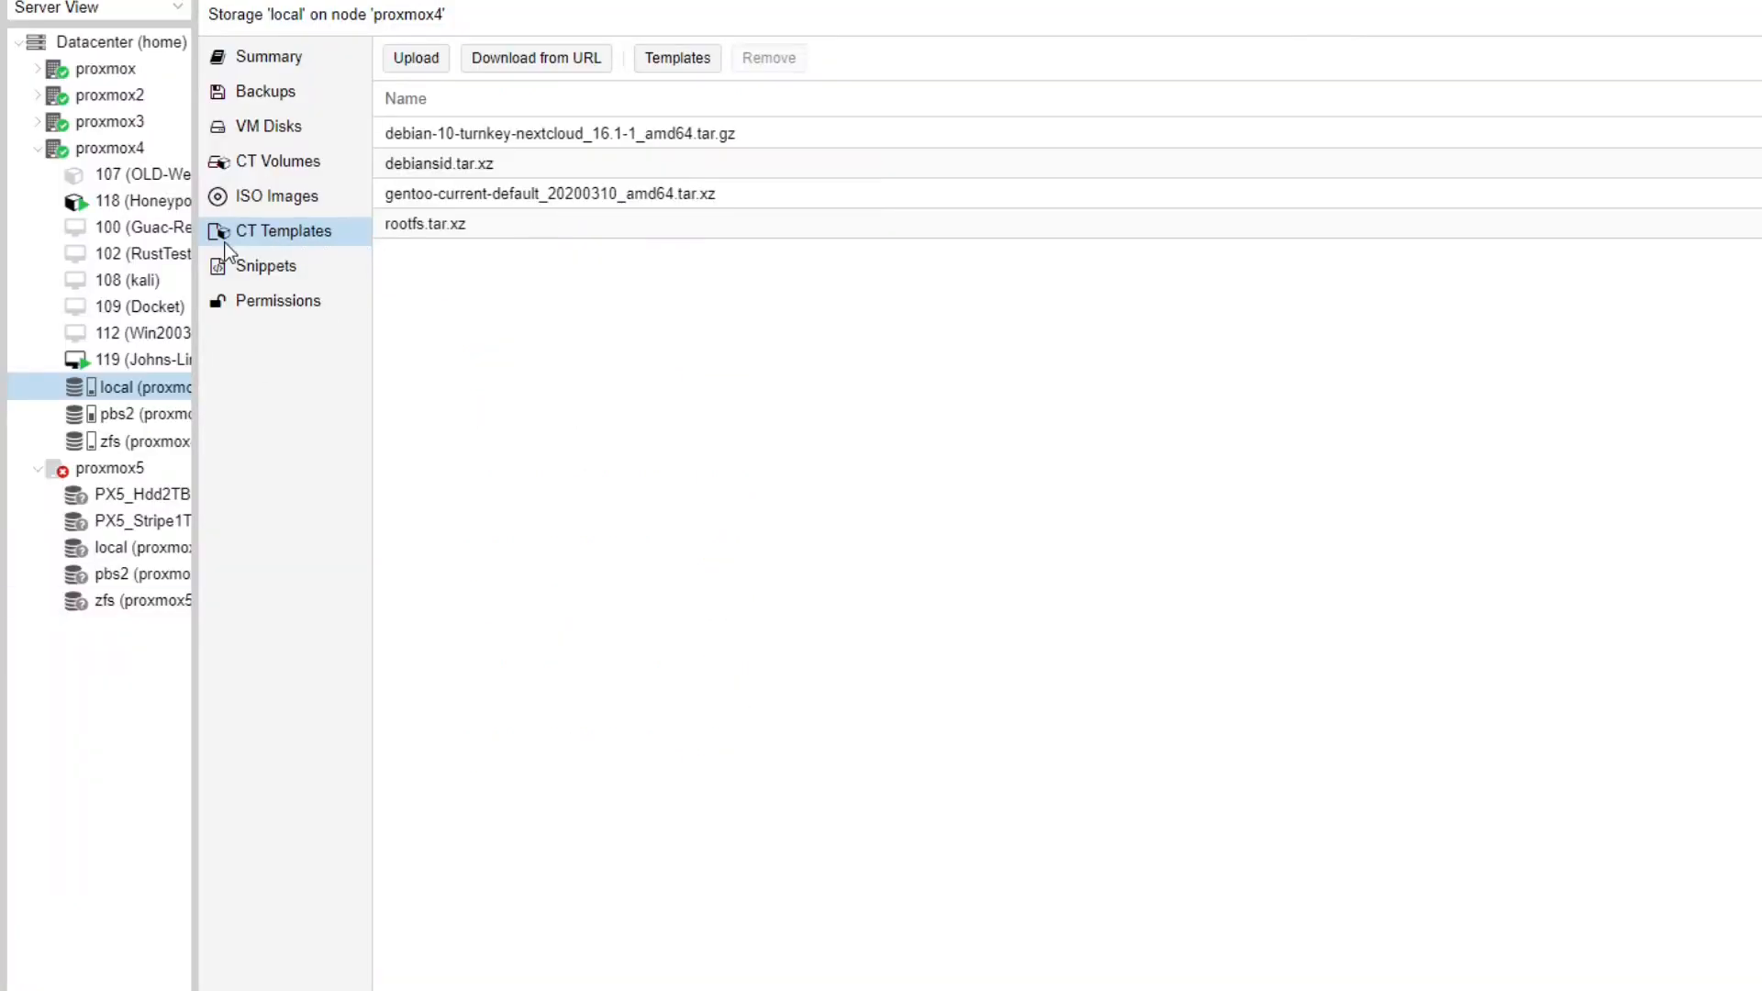
{"action": "mouse_move", "coordinate": [132, 402]}
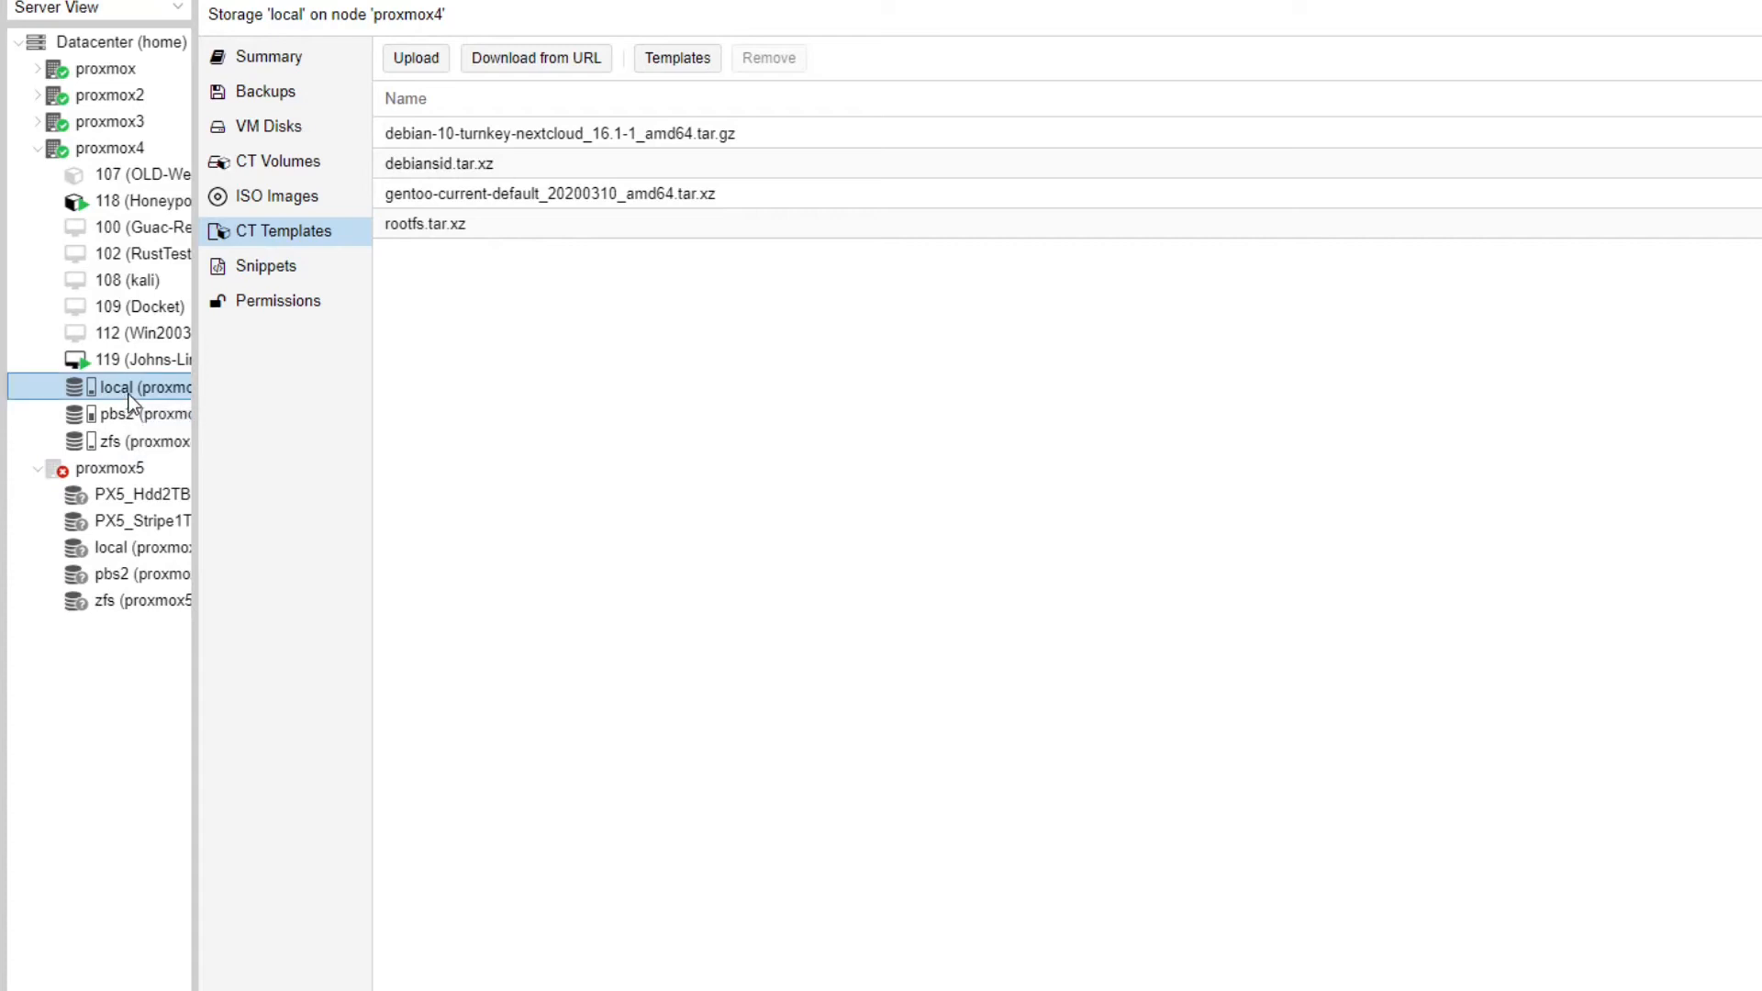
{"action": "mouse_move", "coordinate": [285, 393]}
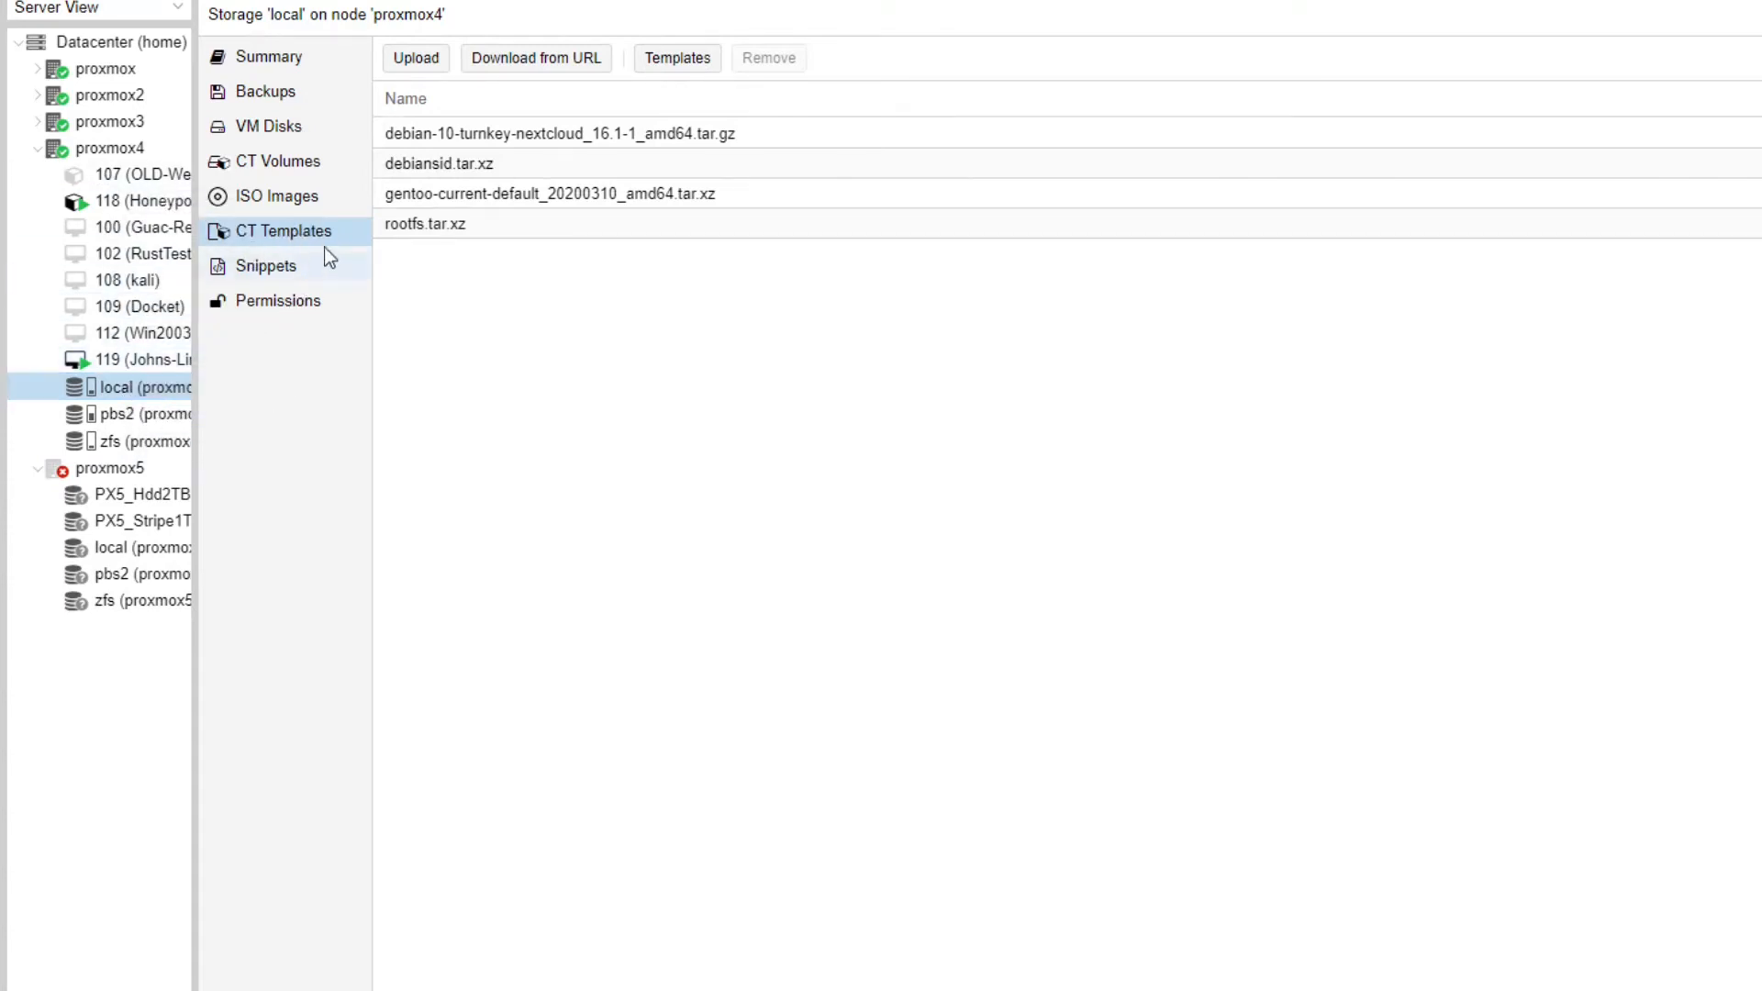
Step: Start a Download from URL into proxmox4's local CT Templates storage
{"action": "left_click", "coordinate": [534, 57]}
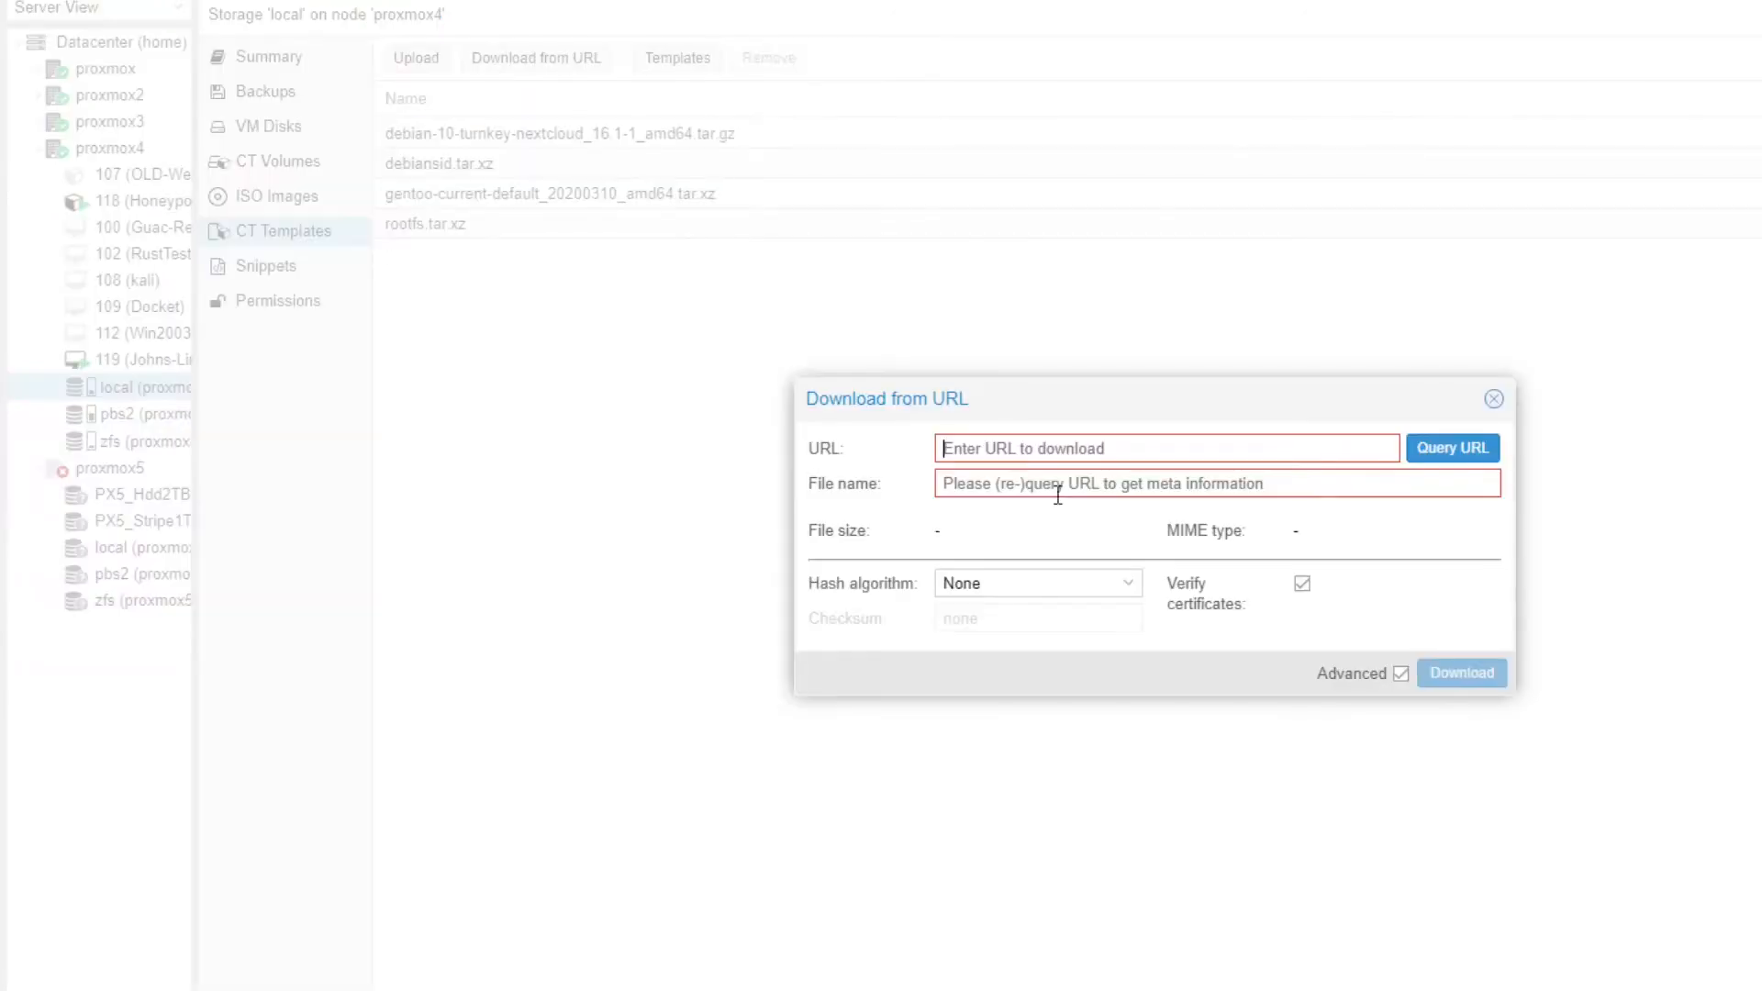
Step: Download the rootfs.tar.xz URL into local CT templates as ROCKYLINUX.tar.xz
{"action": "type", "text": "images/rockylinux/8/amd64/default/20210903_02:06/rootfs.tar.xz"}
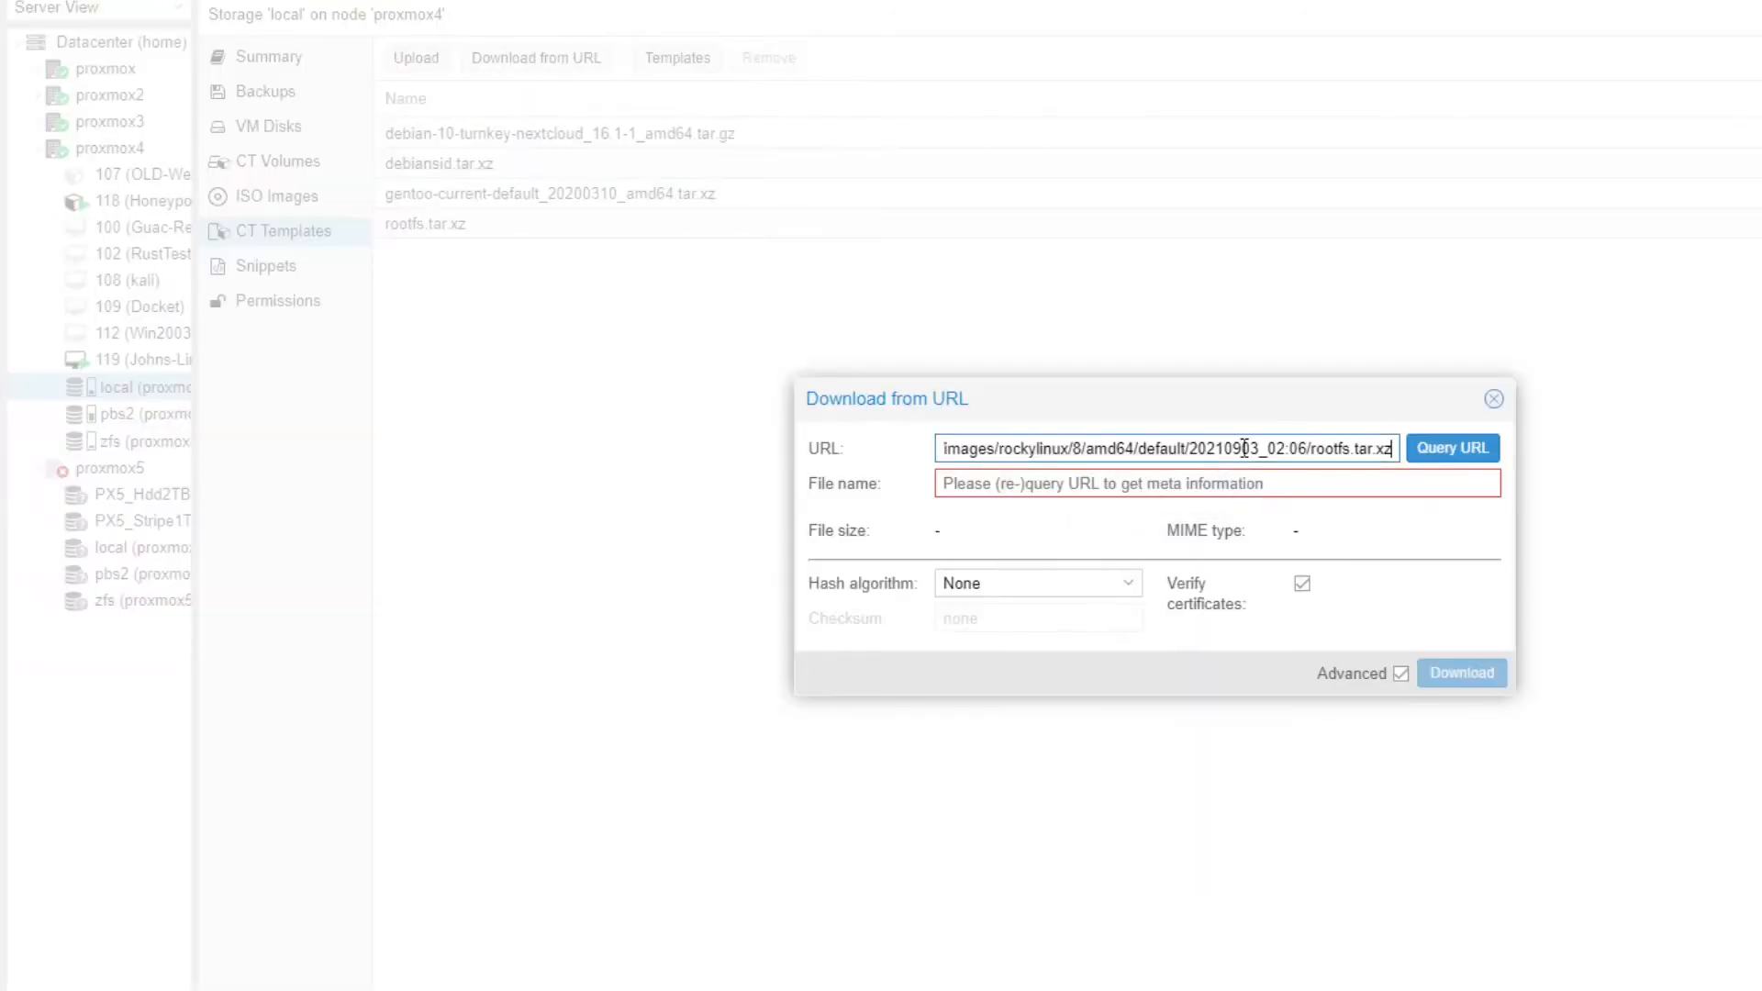
{"action": "left_click", "coordinate": [1450, 448]}
{"action": "type", "text": "ROCKYLINUX.tar.xz"}
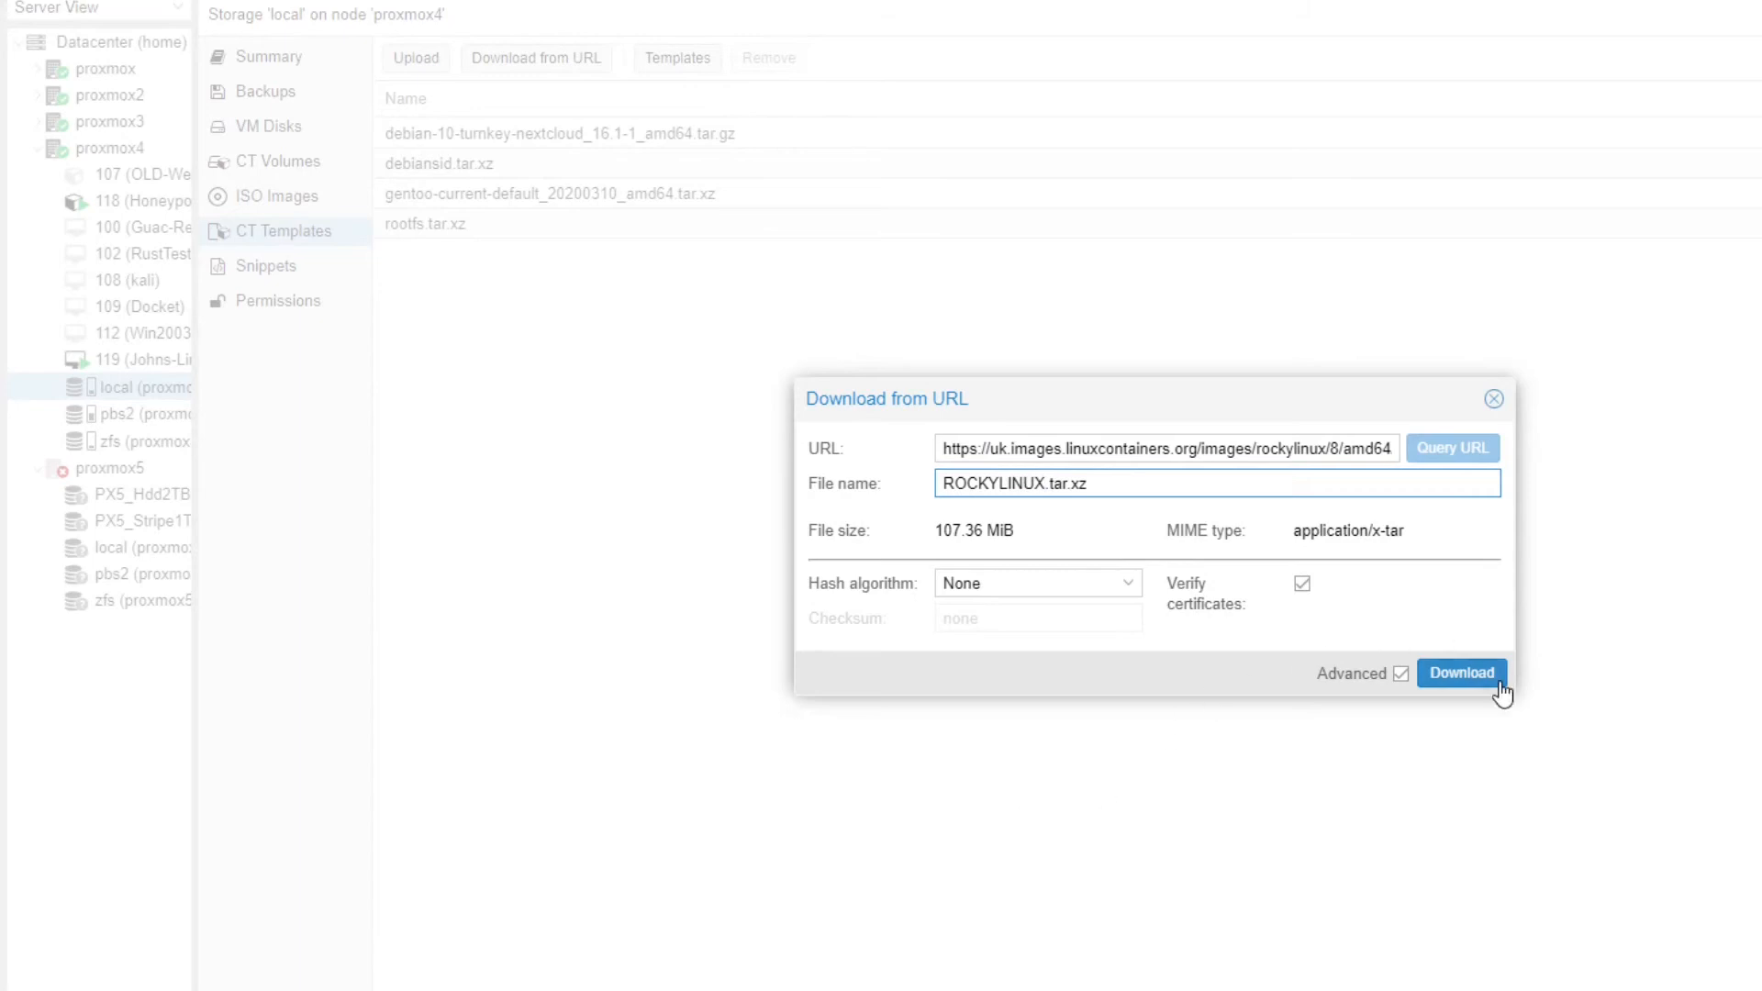
{"action": "left_click", "coordinate": [1461, 671]}
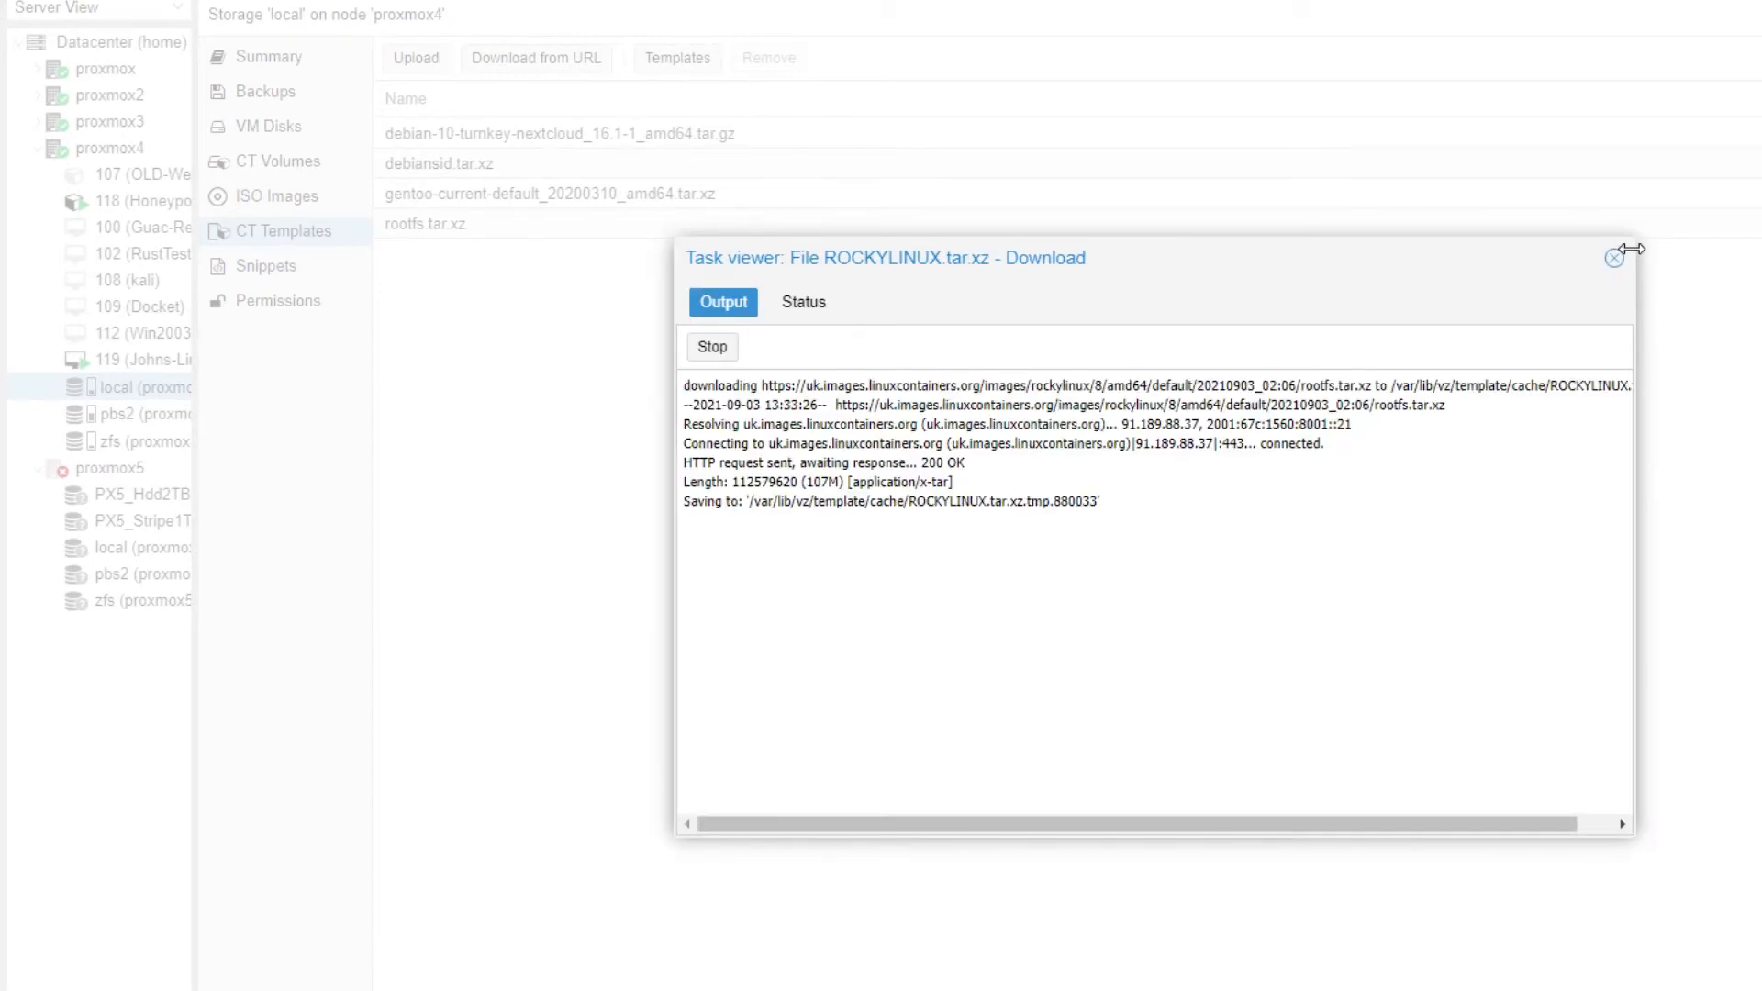
{"action": "left_click", "coordinate": [1614, 256]}
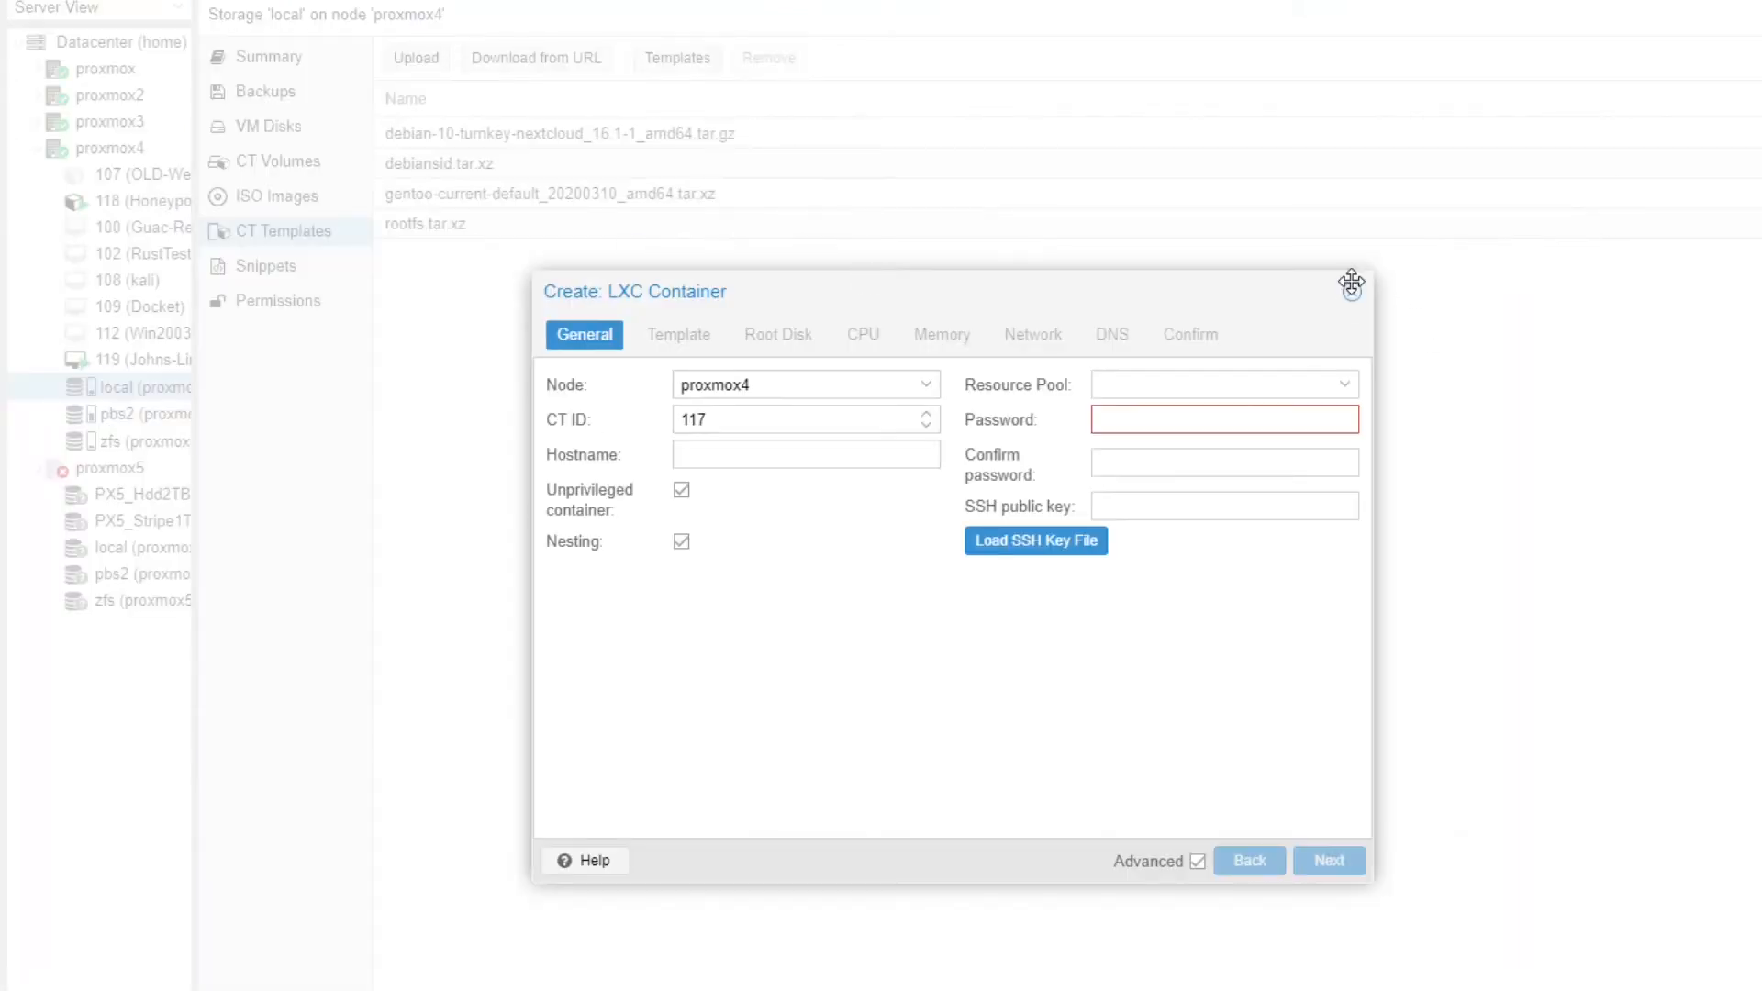
Step: Dismiss the new container wizard and select container 107 OLD-WebServer on proxmox4
{"action": "left_click", "coordinate": [1352, 283]}
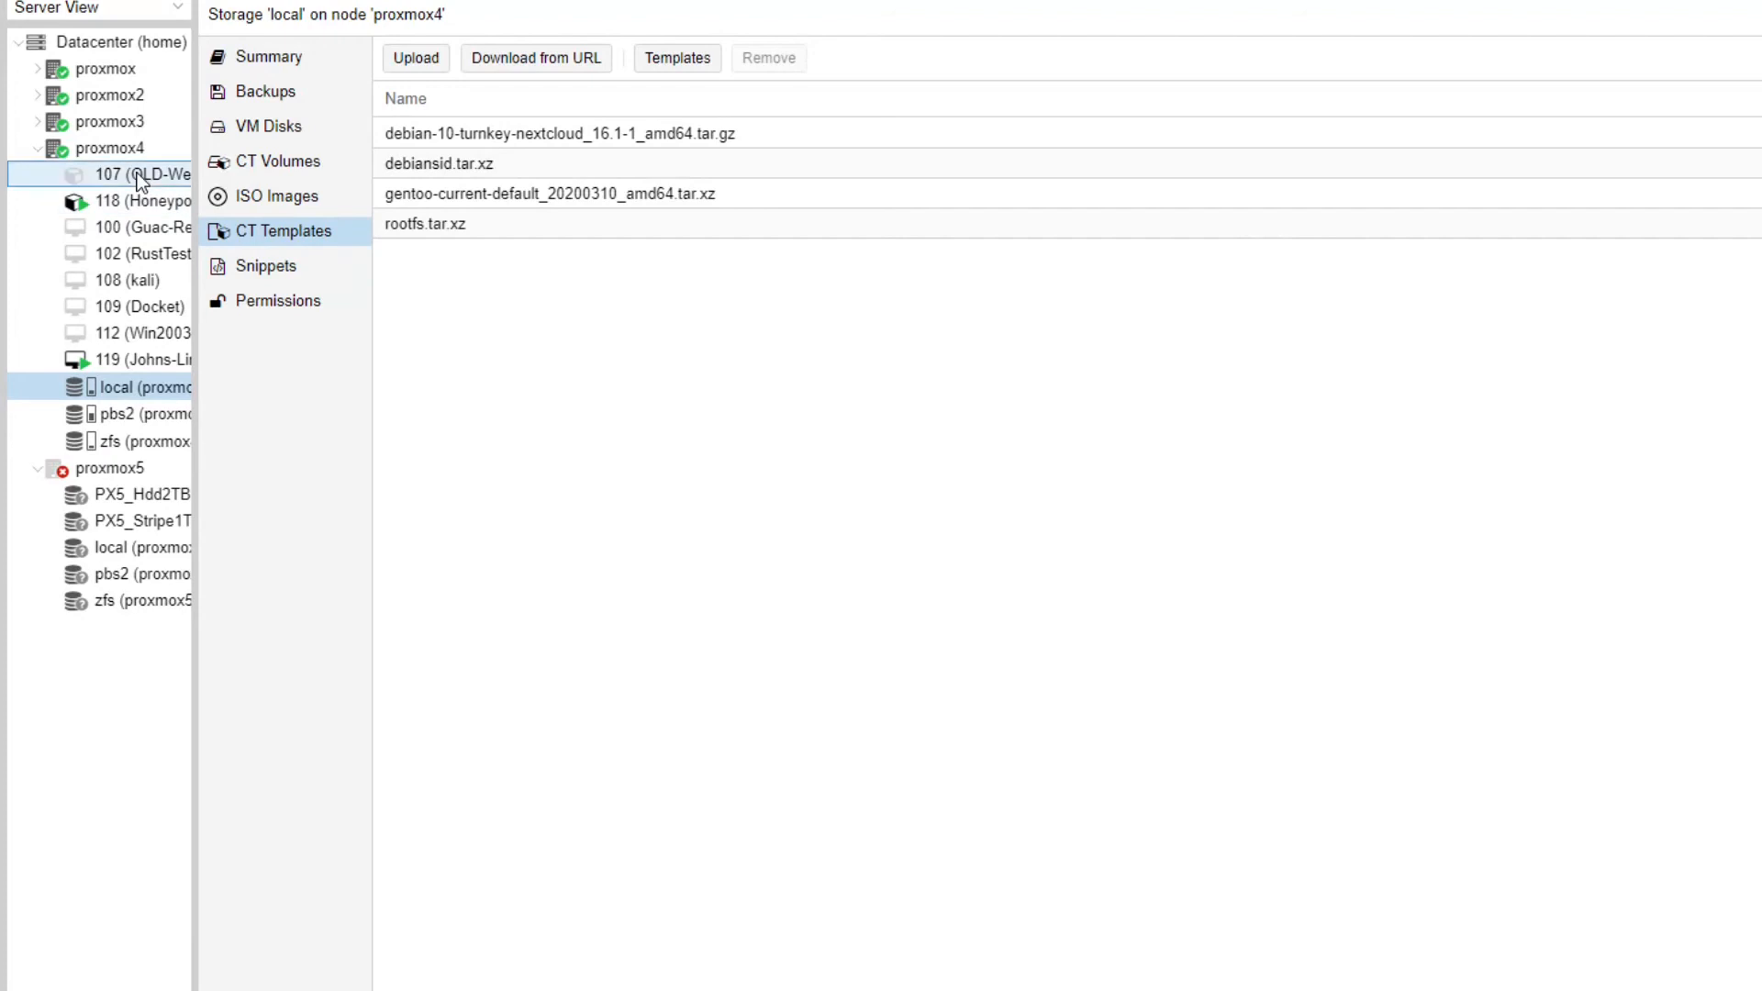
{"action": "left_click", "coordinate": [141, 175]}
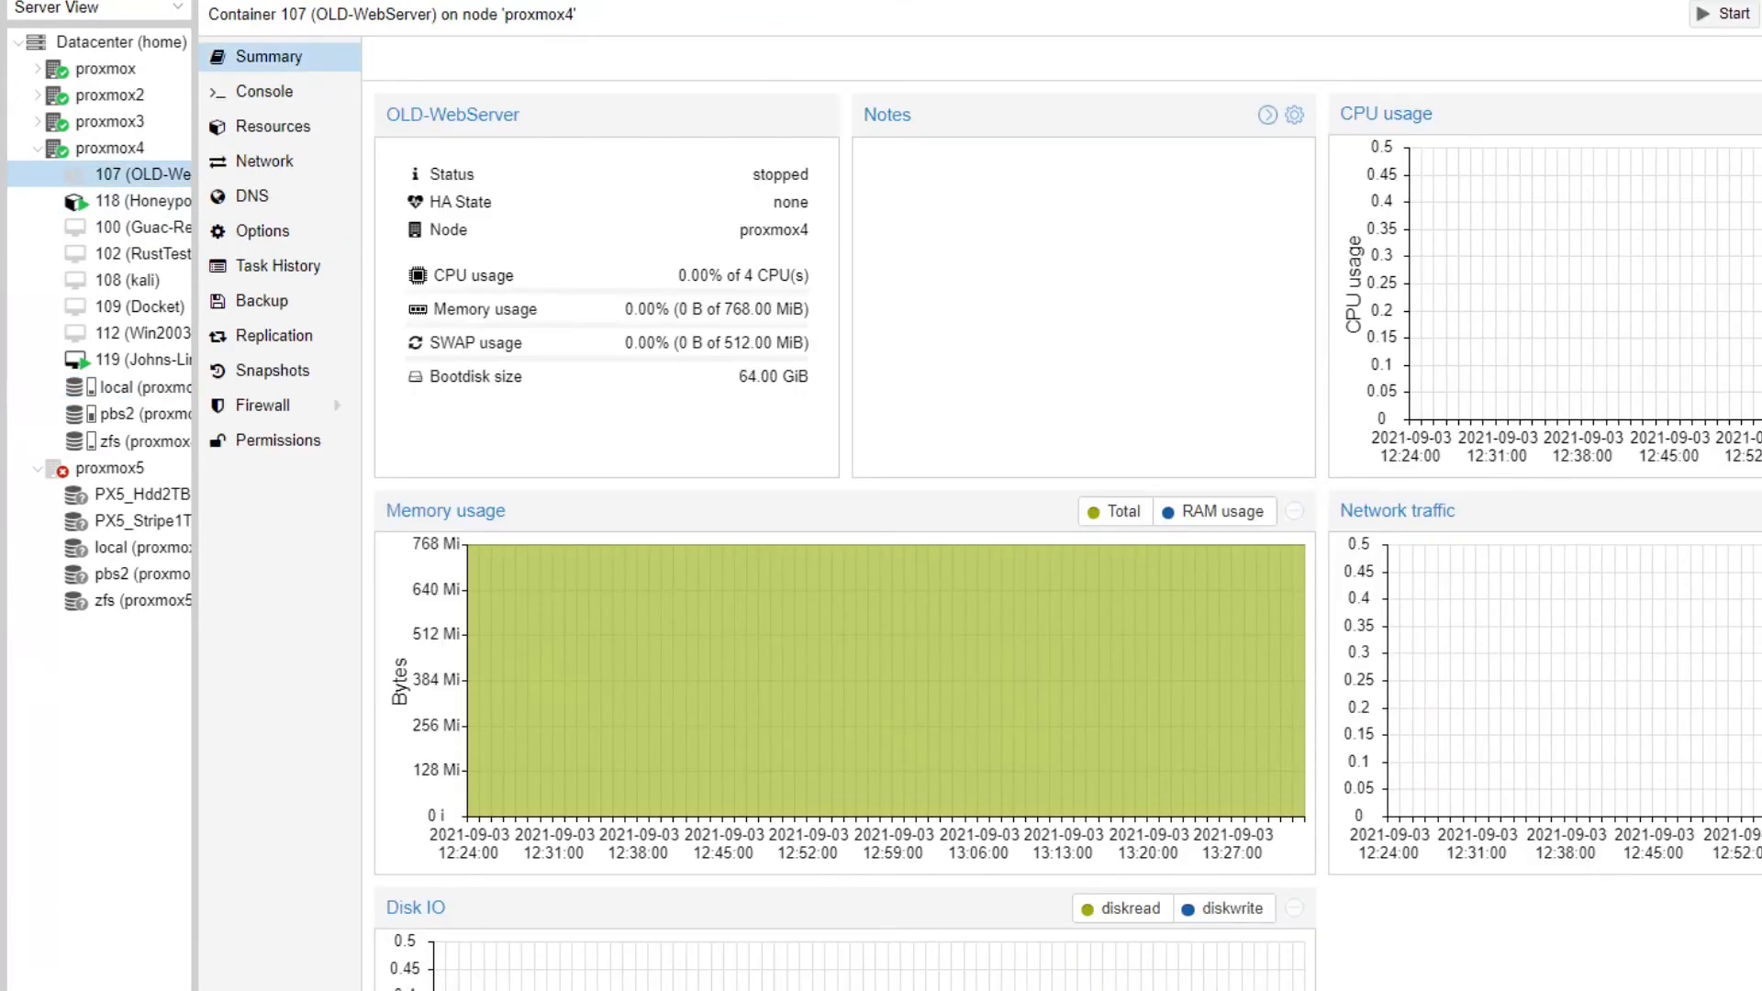
{"action": "mouse_move", "coordinate": [304, 231]}
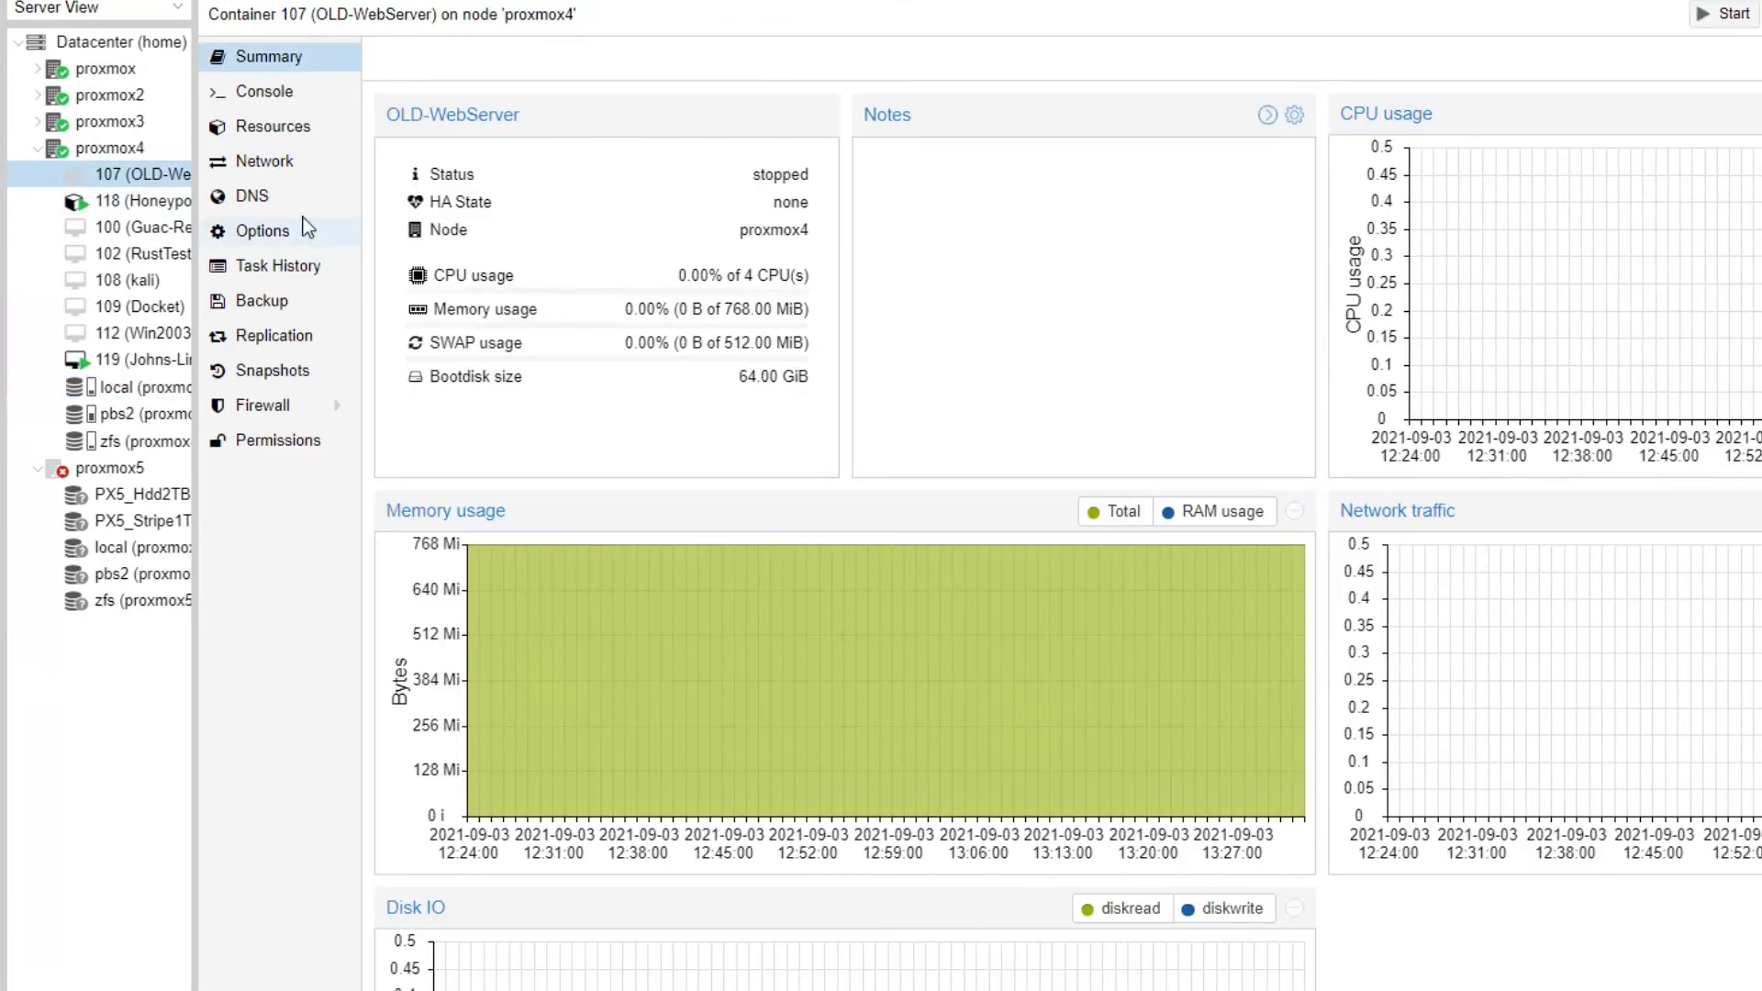
Step: In container 107's Options, change Console mode from tty to /dev/console and confirm
{"action": "left_click", "coordinate": [263, 231]}
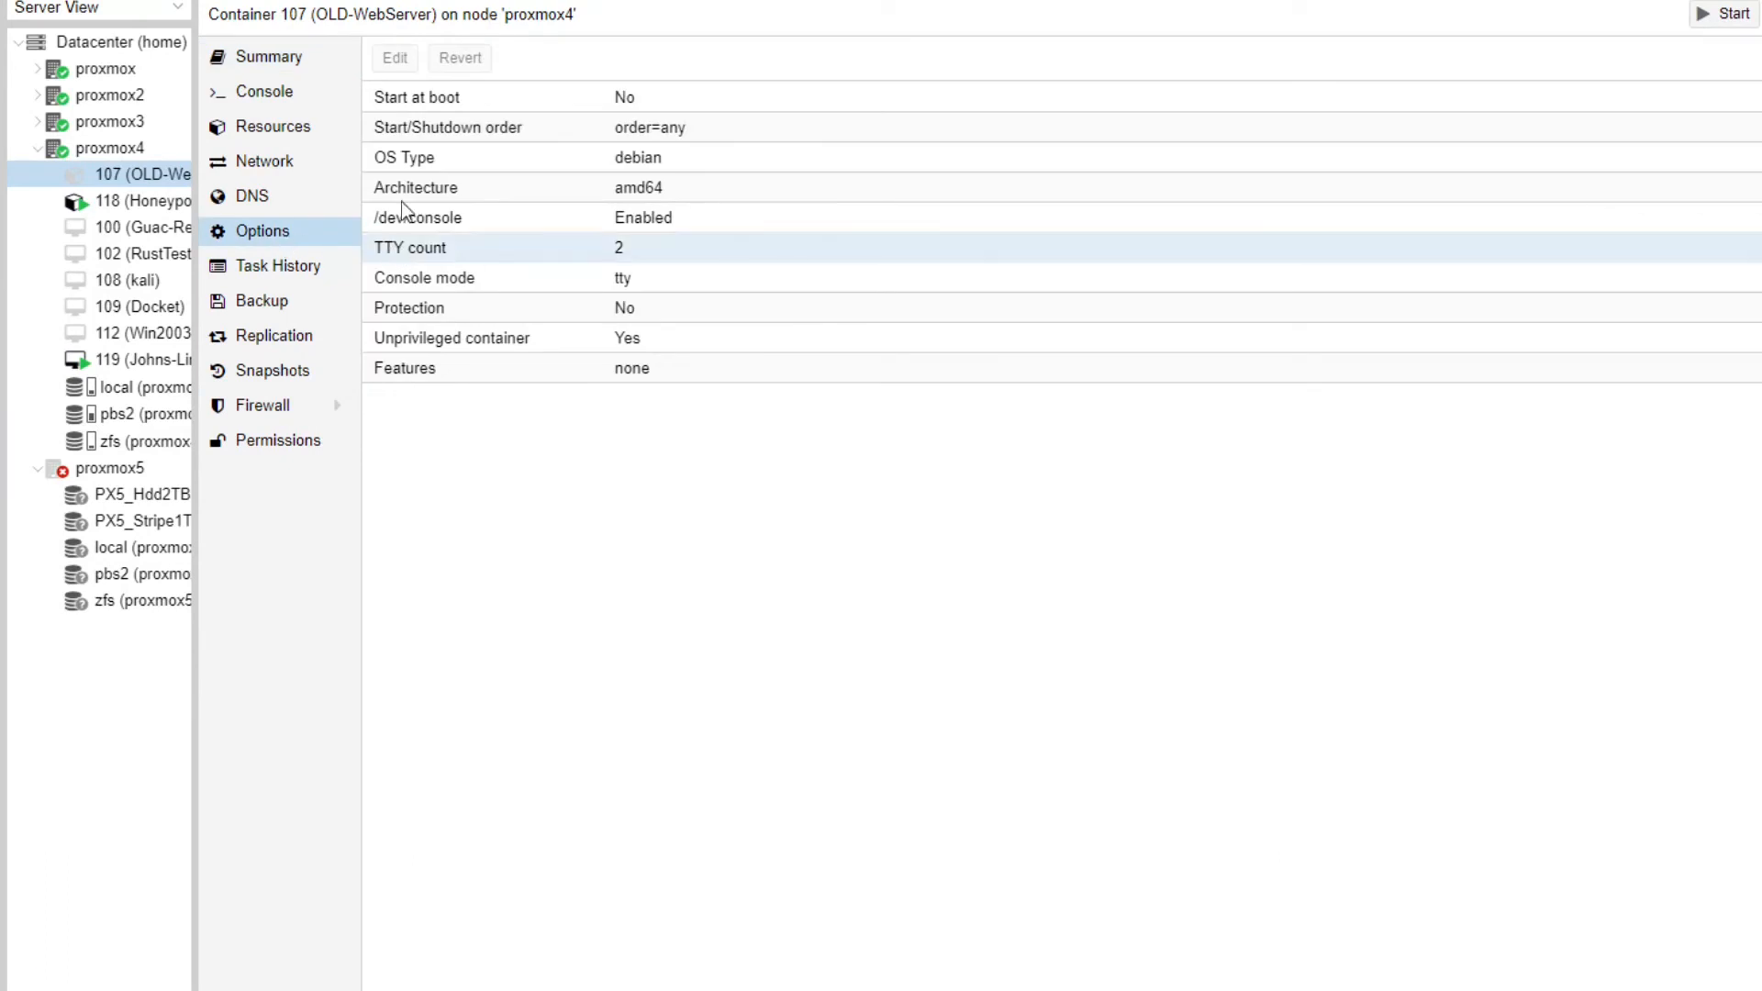
{"action": "mouse_move", "coordinate": [661, 262]}
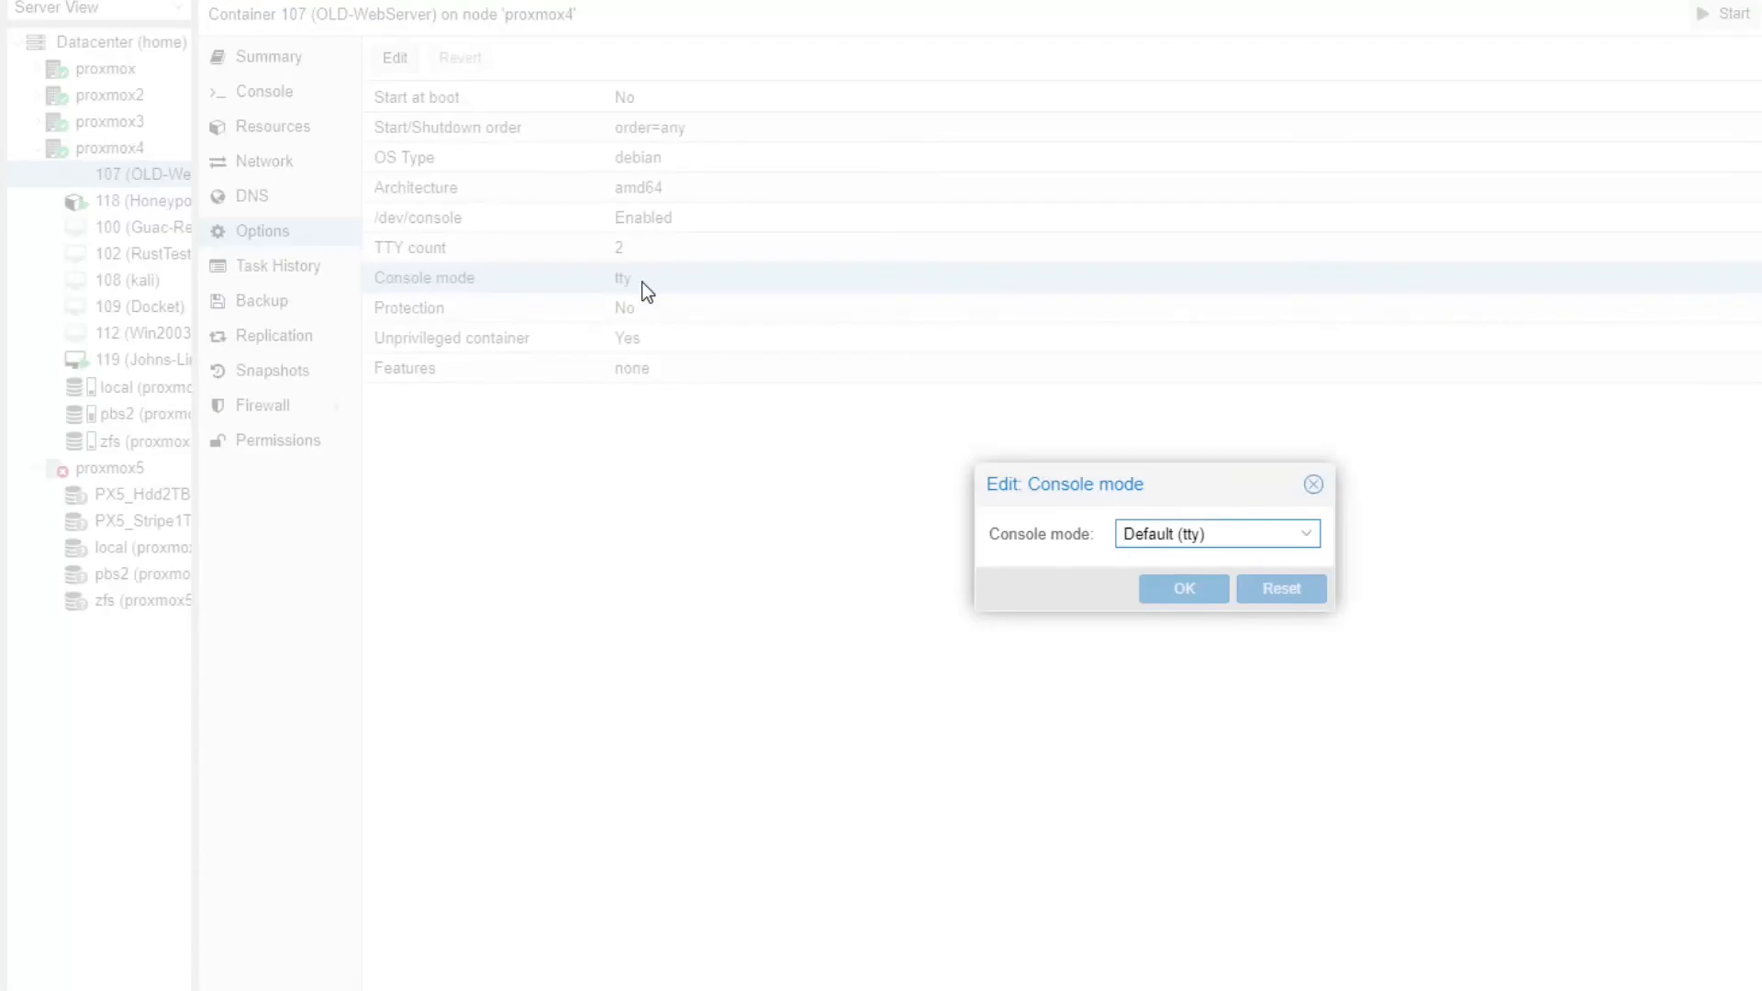
{"action": "left_click", "coordinate": [1215, 533]}
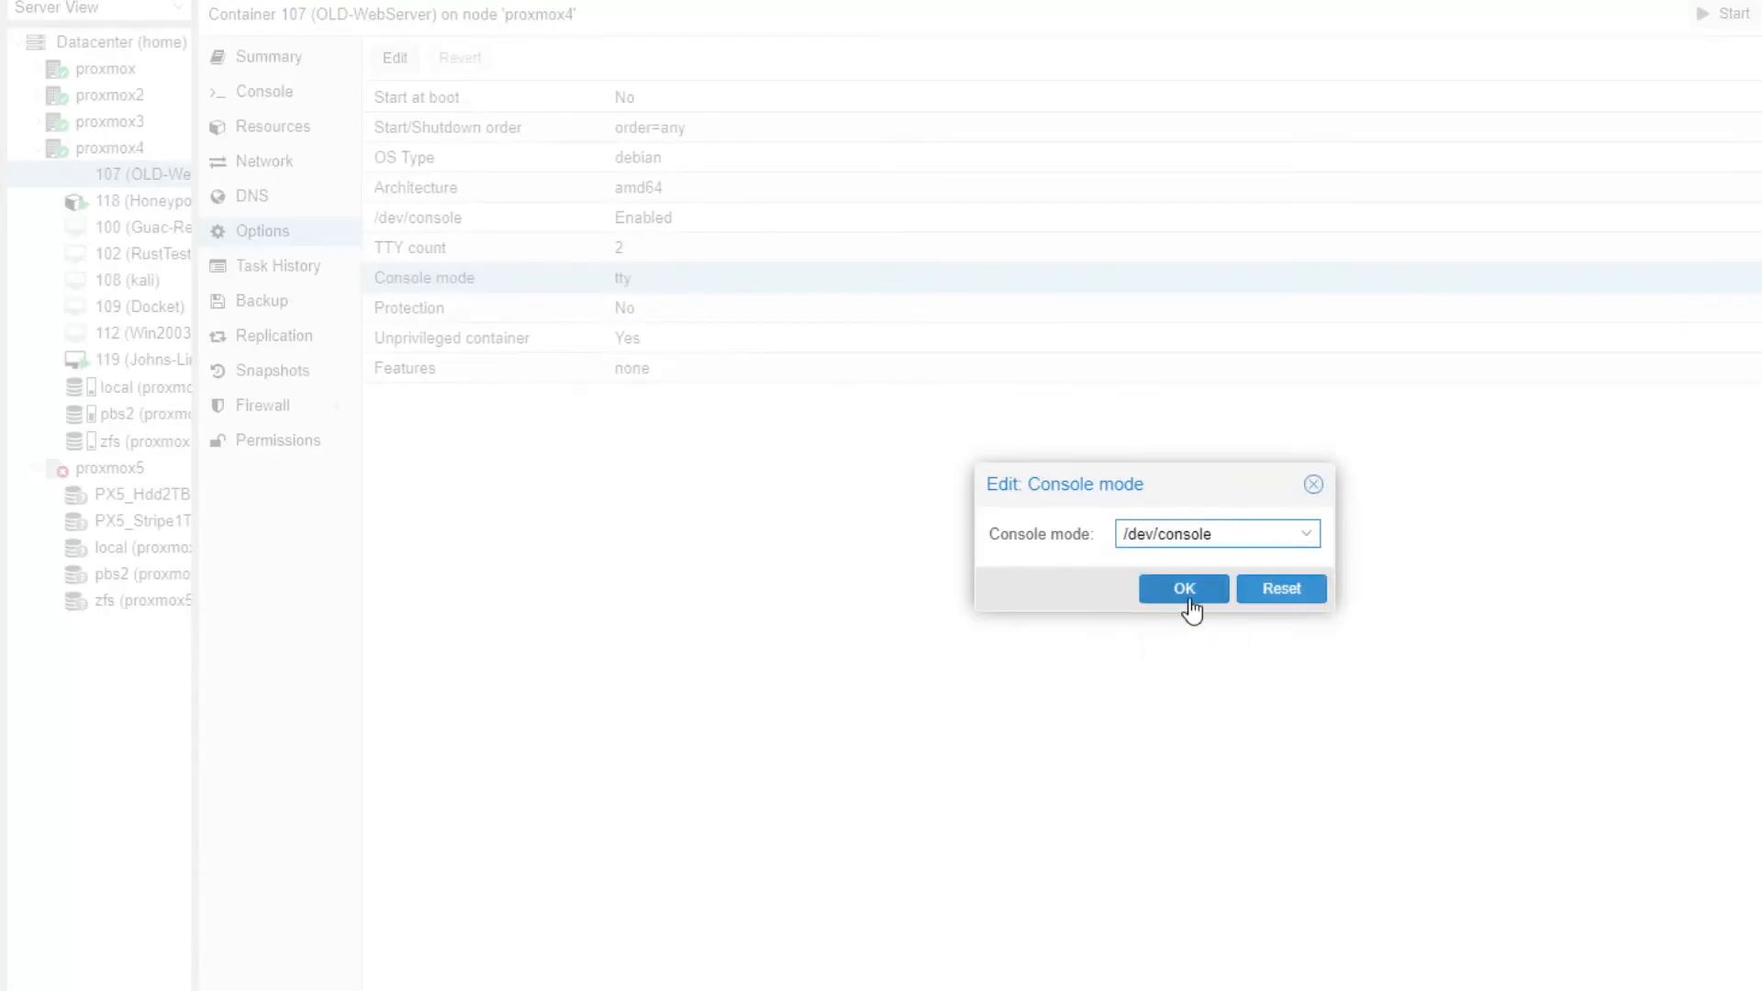